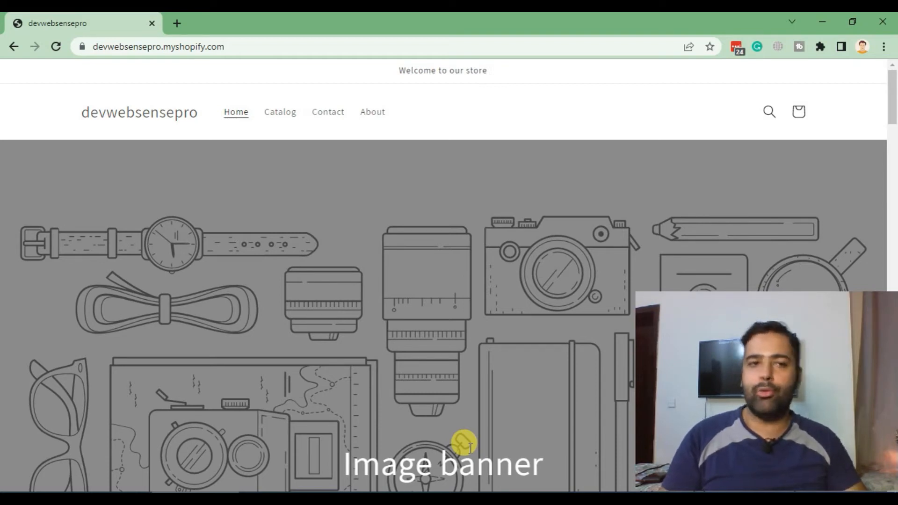
{"action": "mouse_move", "coordinate": [178, 141]}
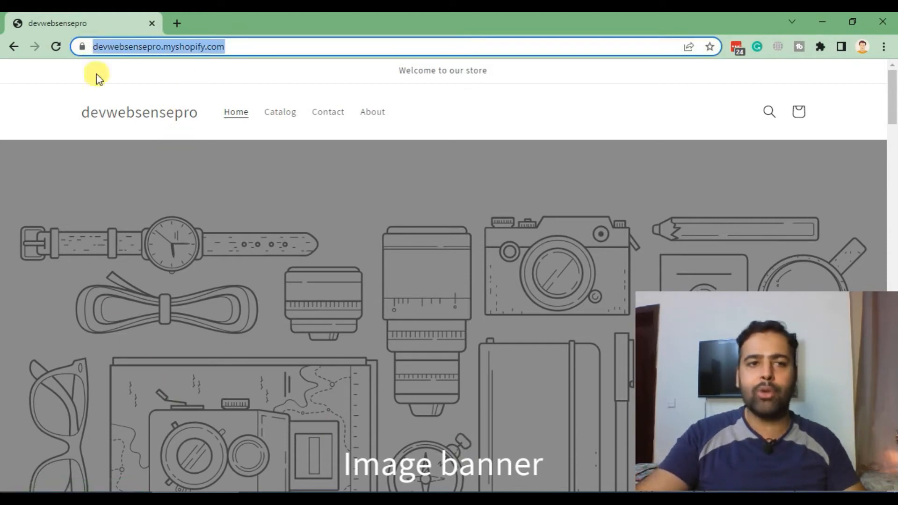
- Search Google for 'shopify partner' and open the Become a Shopify Partner result
{"action": "scroll", "scroll_direction": "down", "scroll_amount": 3}
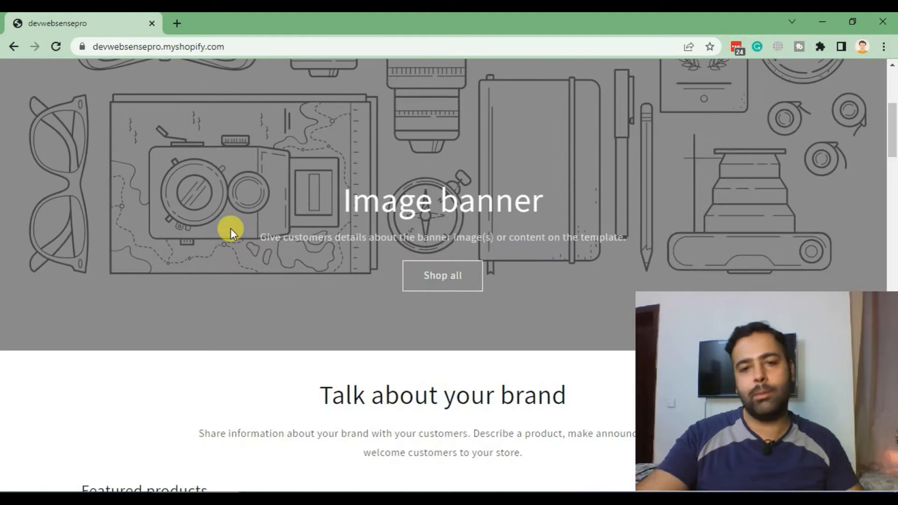
{"action": "scroll", "scroll_direction": "down", "scroll_amount": 3}
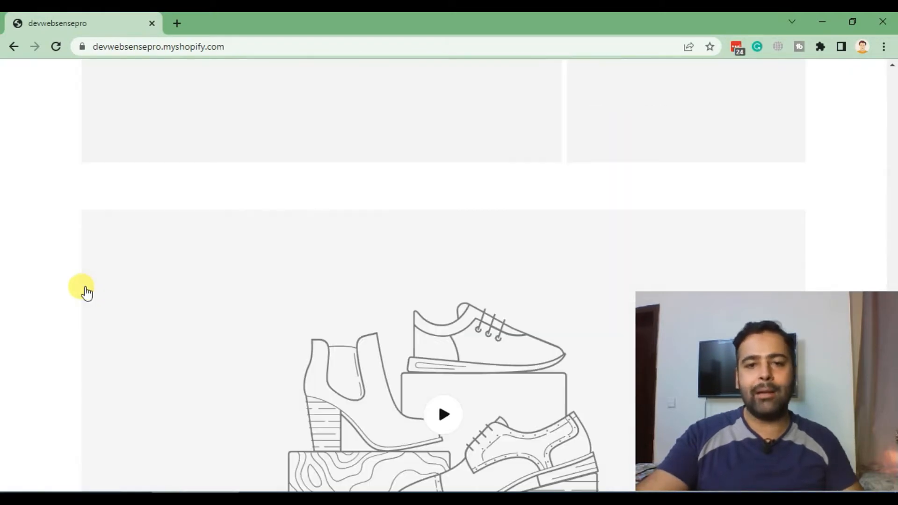
{"action": "scroll", "scroll_direction": "up", "scroll_amount": 3}
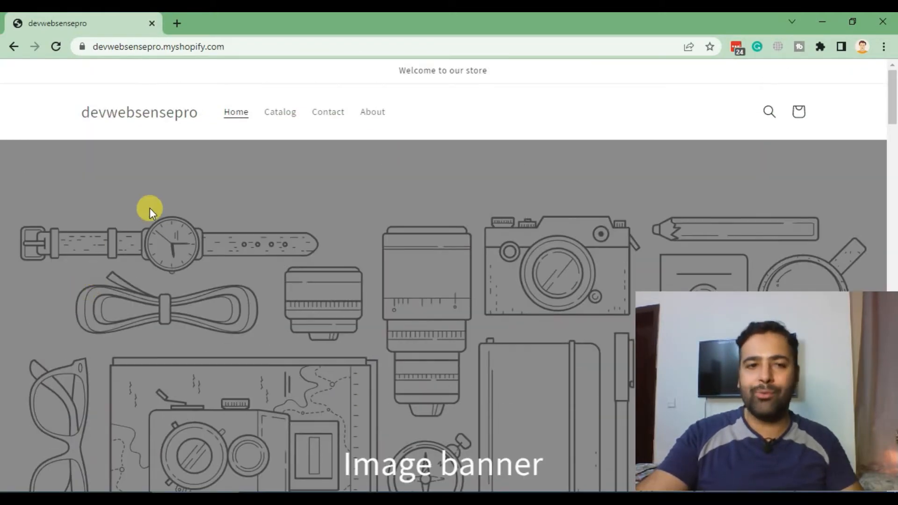
{"action": "mouse_move", "coordinate": [250, 47]}
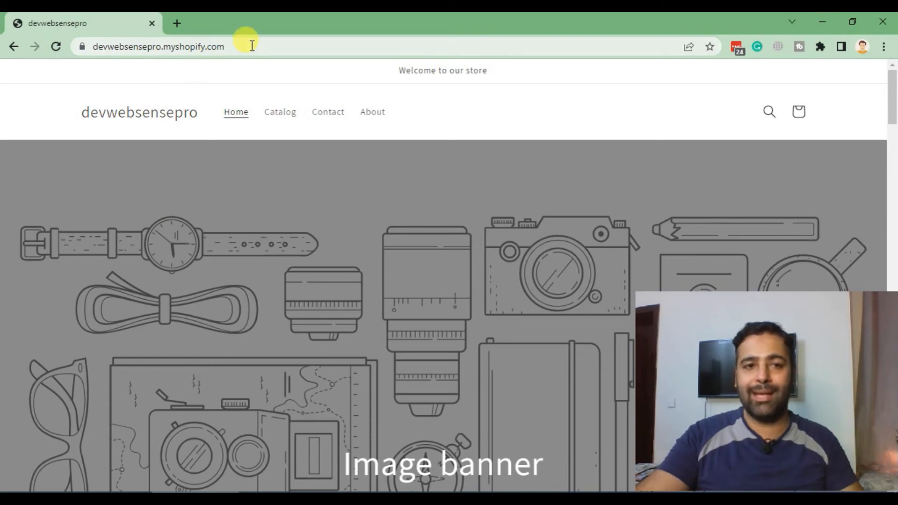
{"action": "mouse_move", "coordinate": [172, 203]}
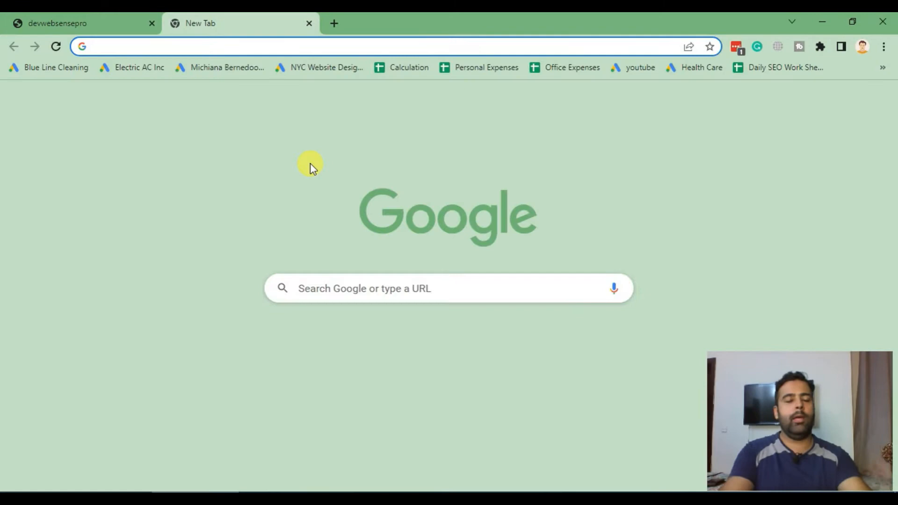
{"action": "type", "text": "shopify partner"}
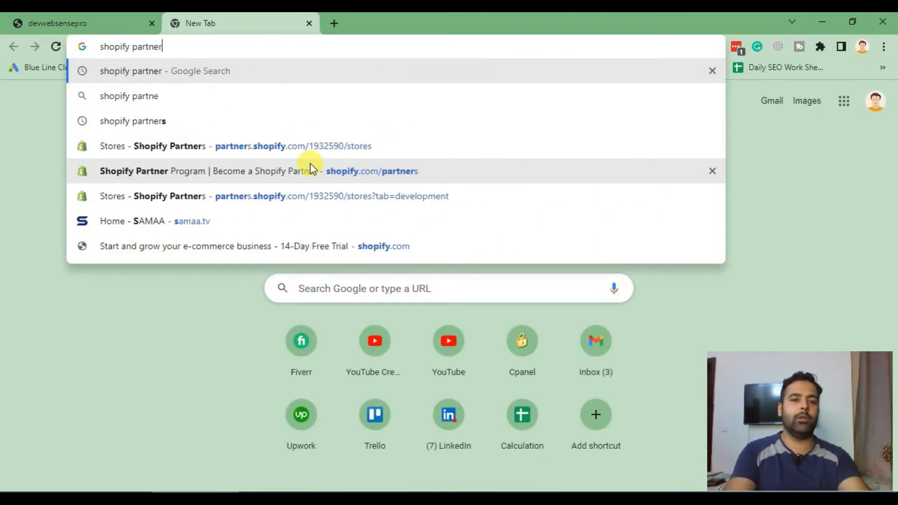
{"action": "left_click", "coordinate": [133, 121]}
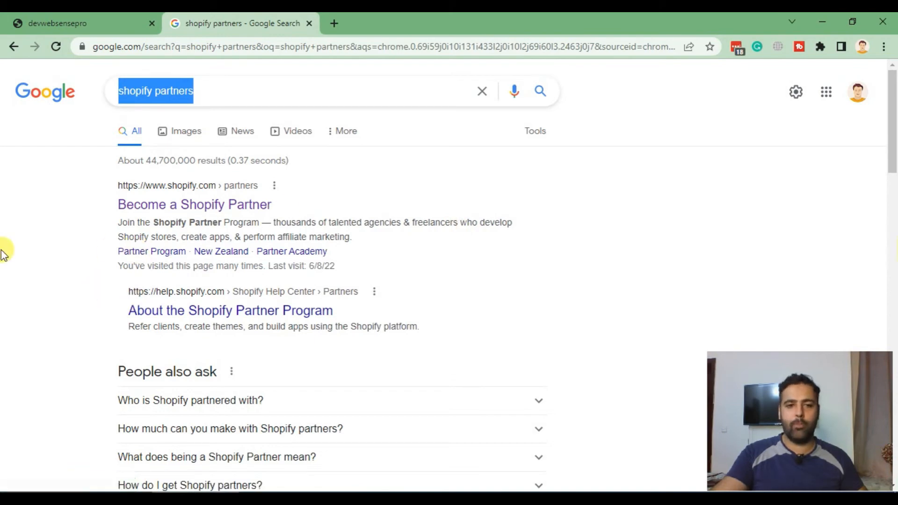
{"action": "left_click", "coordinate": [194, 205]}
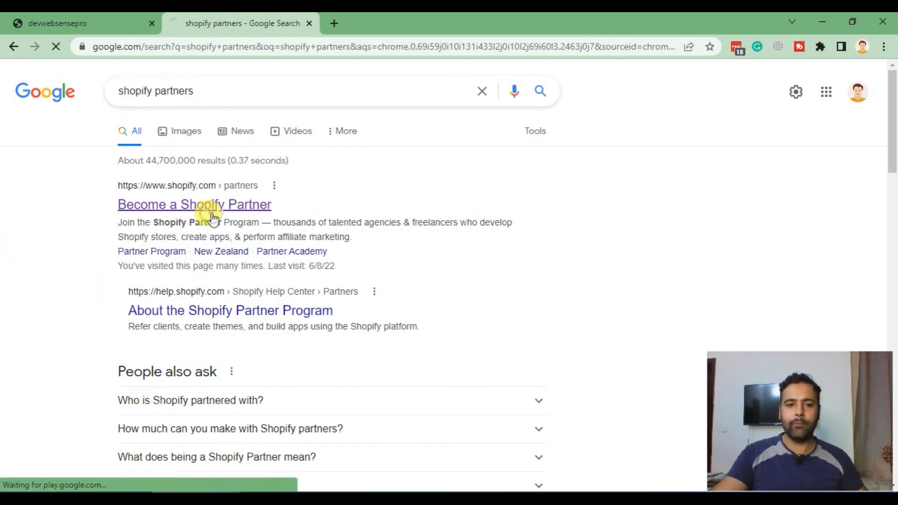
{"action": "left_click", "coordinate": [194, 204]}
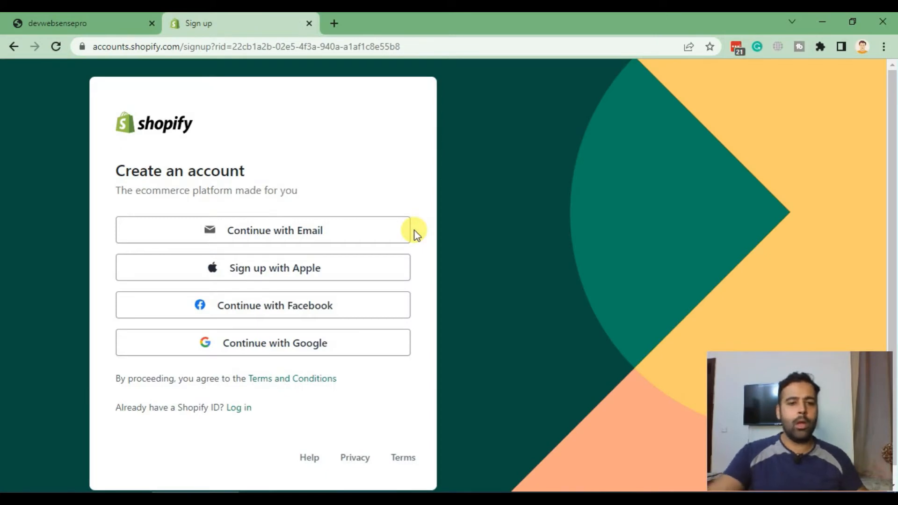
- Choose Continue with Google on the Shopify Create an account page
{"action": "scroll", "scroll_direction": "down", "scroll_amount": 3}
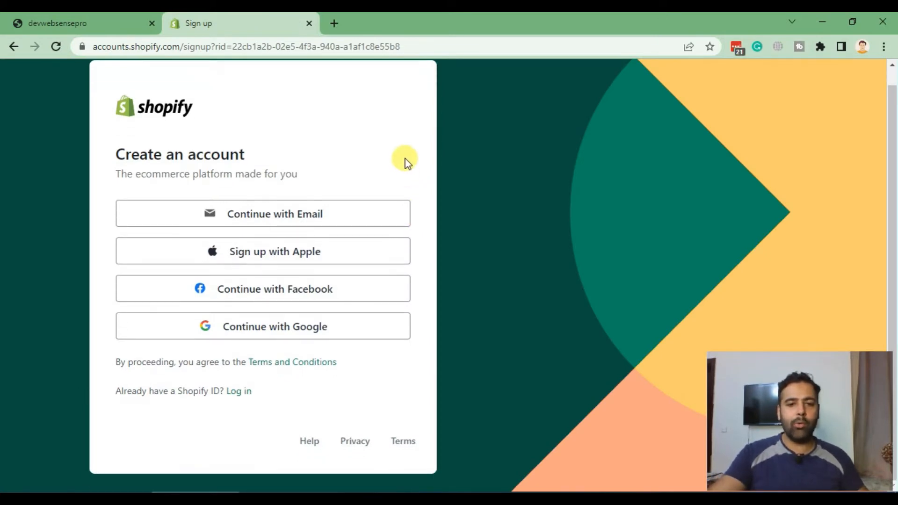
{"action": "mouse_move", "coordinate": [264, 326]}
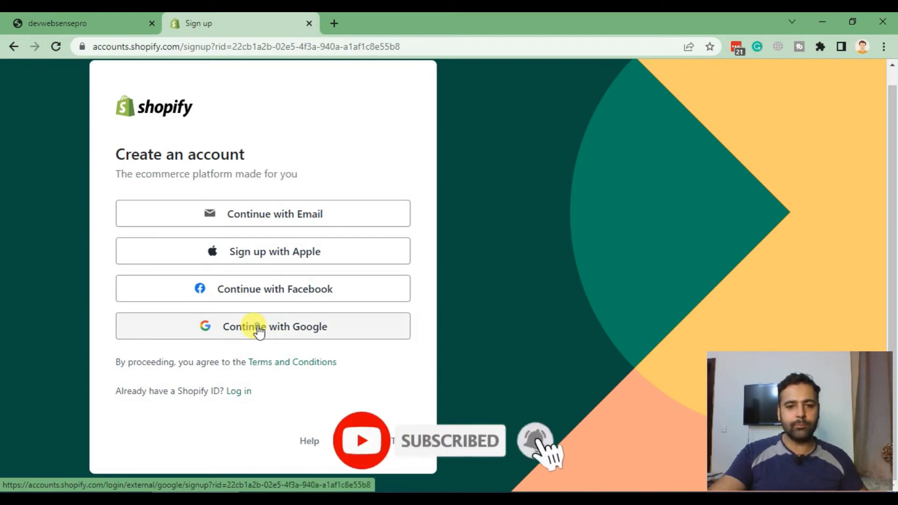
{"action": "left_click", "coordinate": [262, 326]}
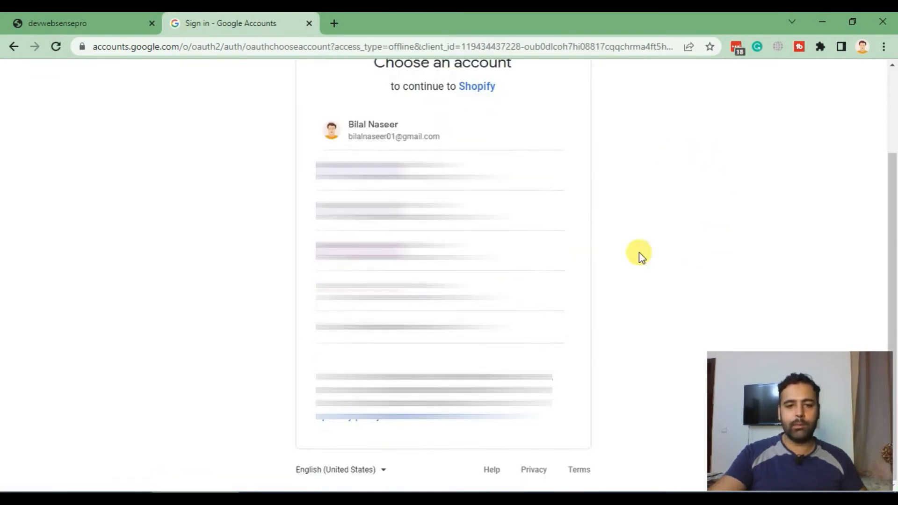
{"action": "scroll", "scroll_direction": "up", "scroll_amount": 3}
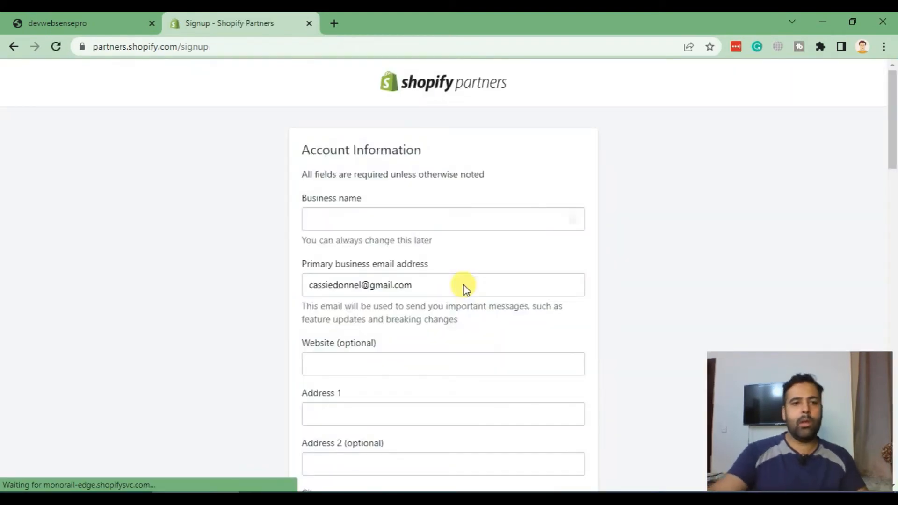
- Enter 'Youtube Tutorial' as the Business name in the Partners signup form
{"action": "scroll", "scroll_direction": "down", "scroll_amount": 3}
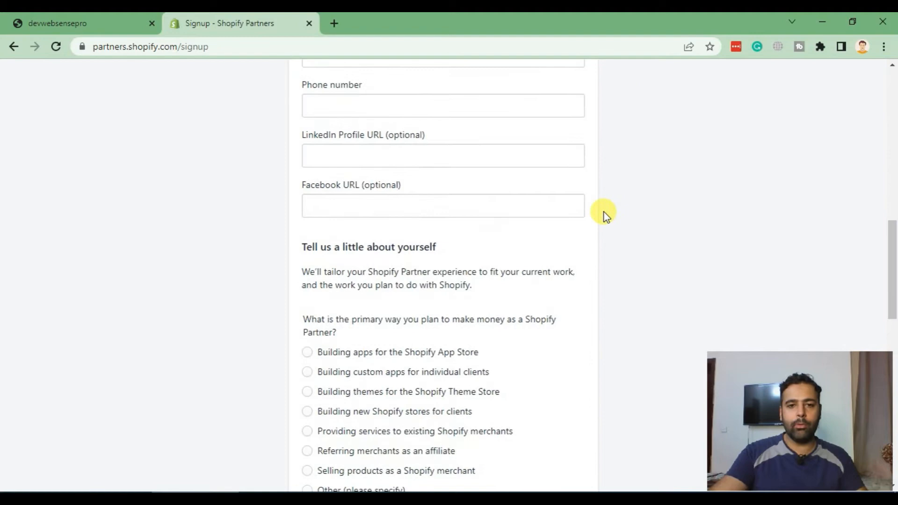
{"action": "scroll", "scroll_direction": "up", "scroll_amount": 3}
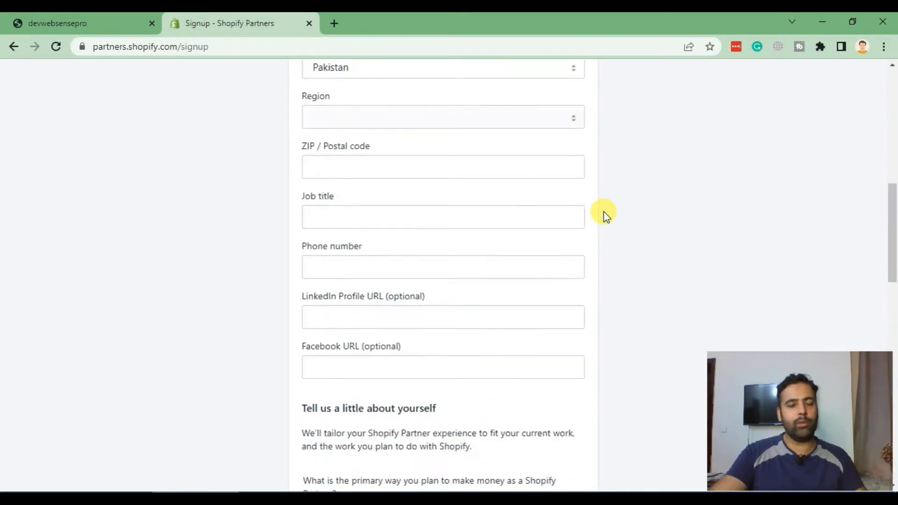
{"action": "scroll", "scroll_direction": "up", "scroll_amount": 3}
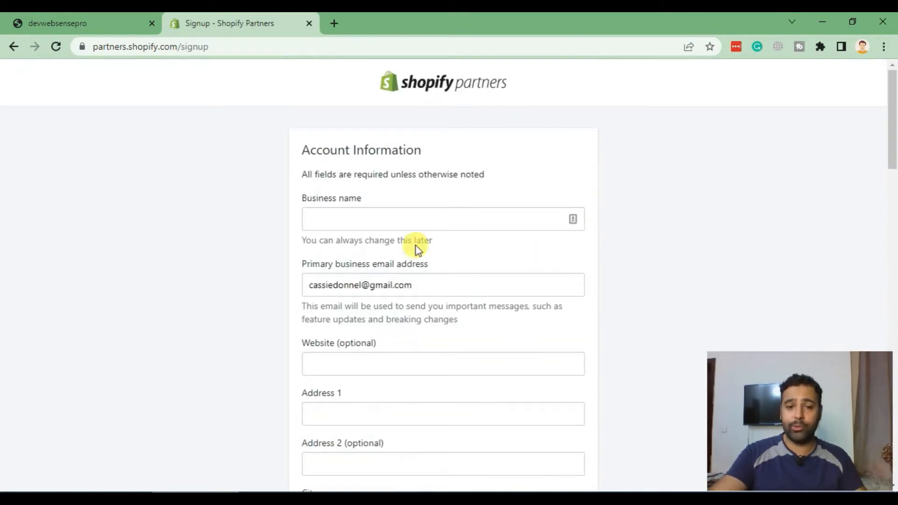
{"action": "type", "text": "Youtube T"}
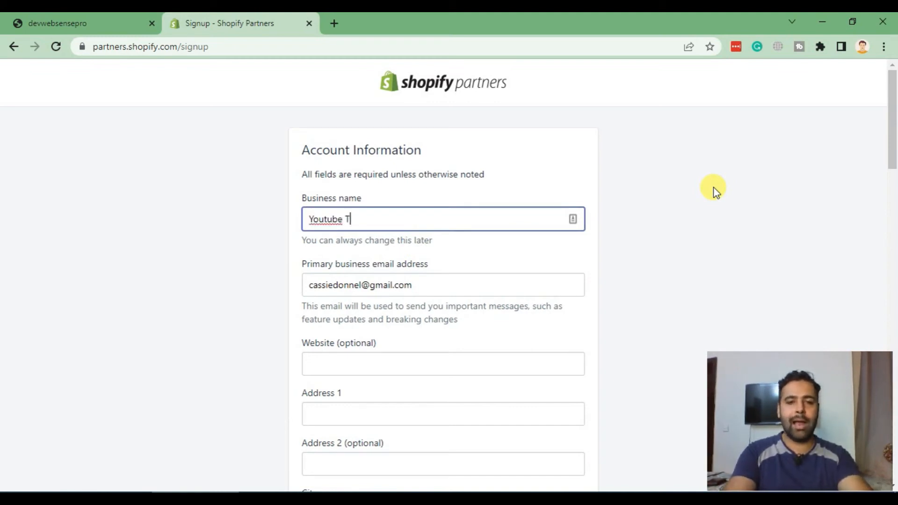
{"action": "type", "text": "u"}
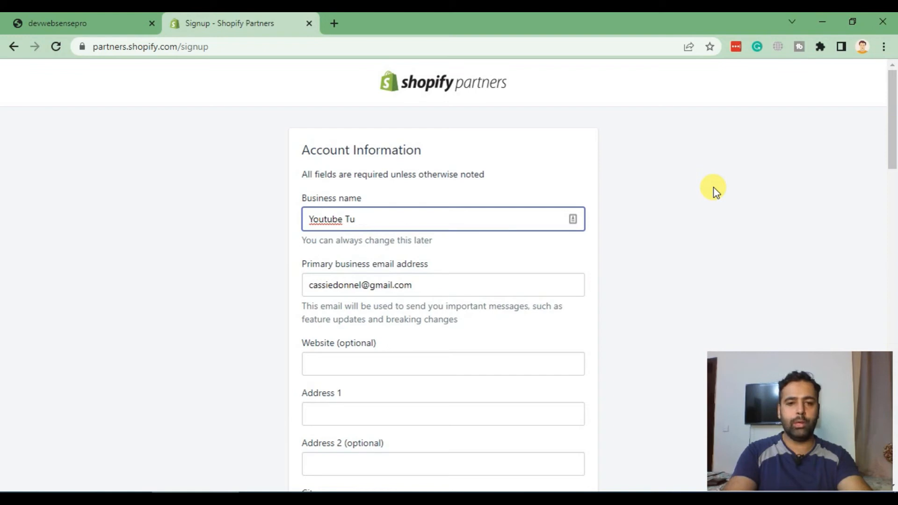
{"action": "type", "text": "torial"}
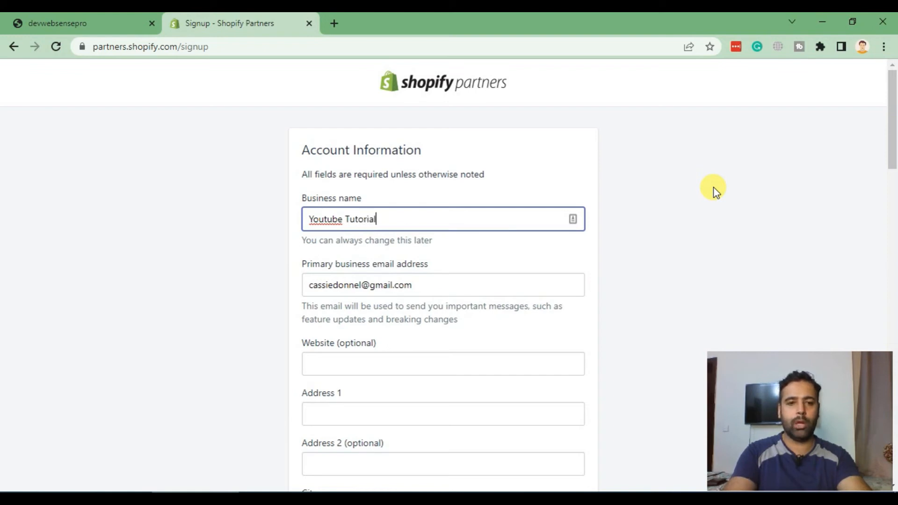
- Fill Karachi into the address and city fields and move to the later fields
{"action": "scroll", "scroll_direction": "down", "scroll_amount": 3}
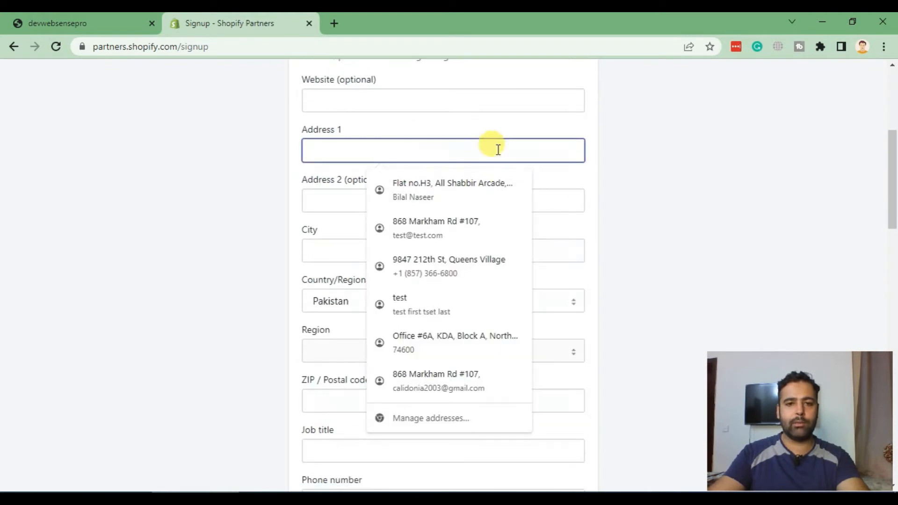
{"action": "type", "text": "Karachi"}
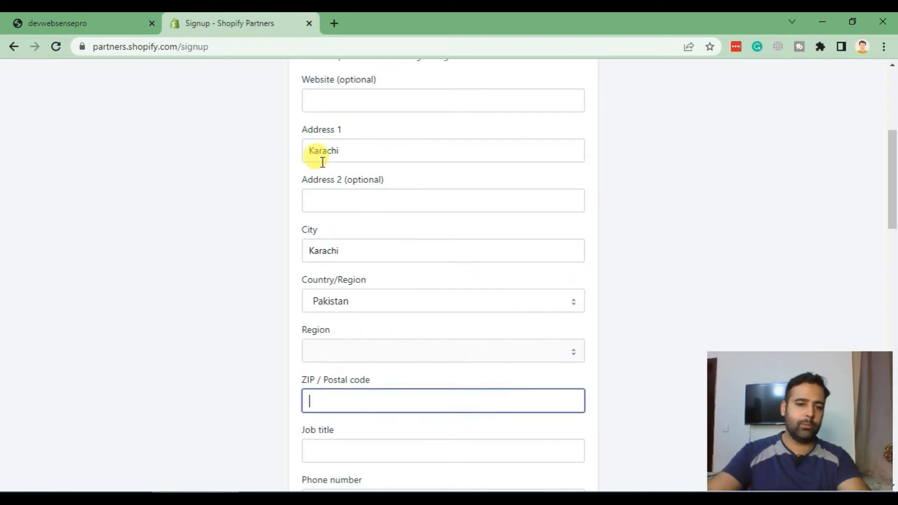
{"action": "scroll", "scroll_direction": "down", "scroll_amount": 3}
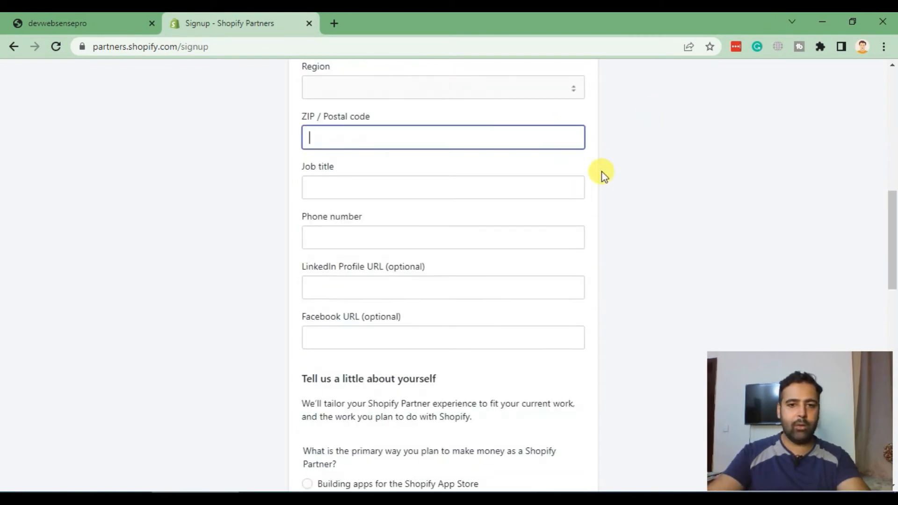
{"action": "left_click", "coordinate": [442, 287]}
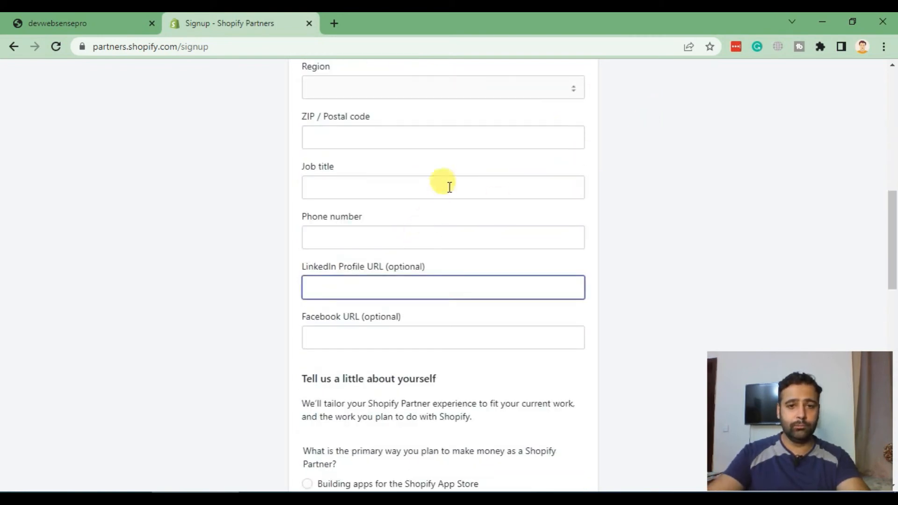
- Answer that I build themes for the Theme Store and have Shopify theme experience
{"action": "scroll", "scroll_direction": "down", "scroll_amount": 3}
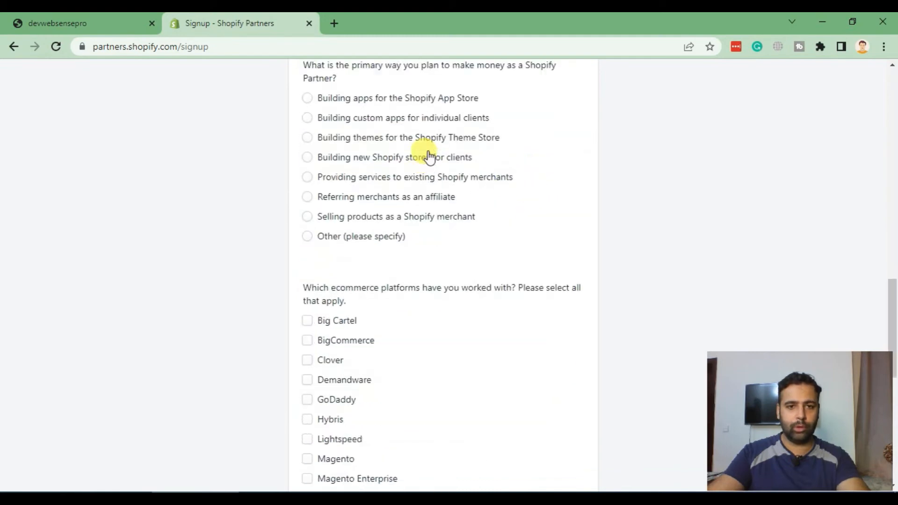
{"action": "scroll", "scroll_direction": "up", "scroll_amount": 3}
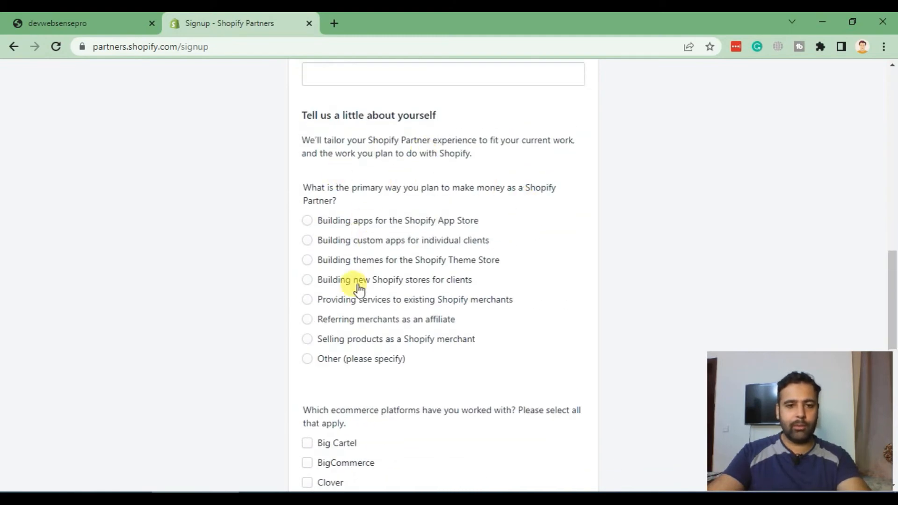
{"action": "left_click", "coordinate": [308, 259]}
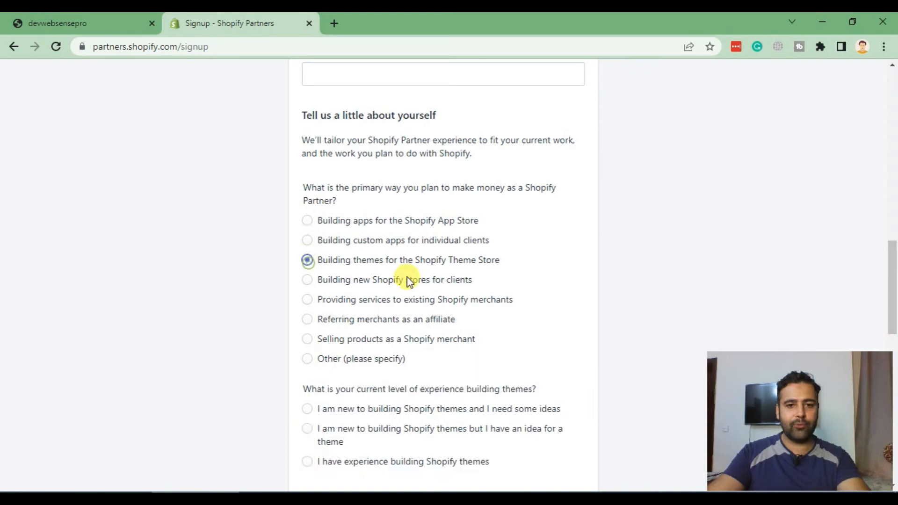
{"action": "scroll", "scroll_direction": "down", "scroll_amount": 3}
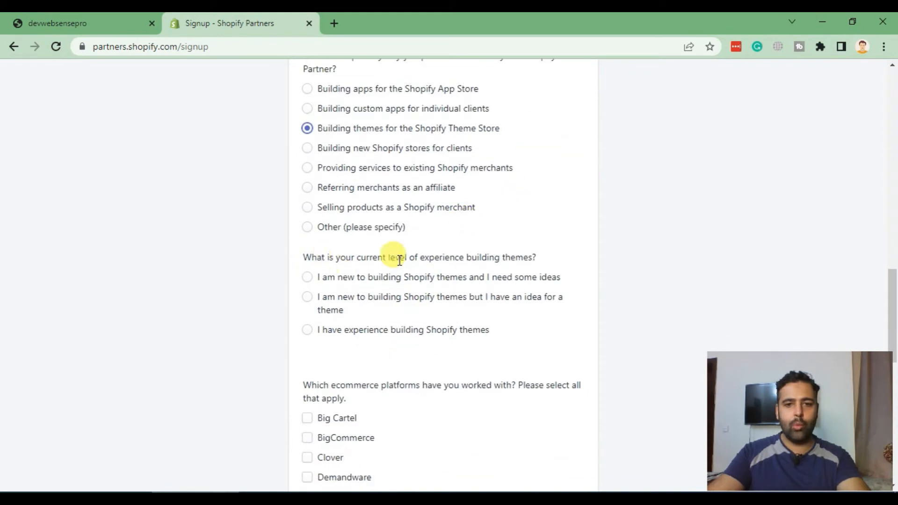
{"action": "left_click", "coordinate": [307, 329]}
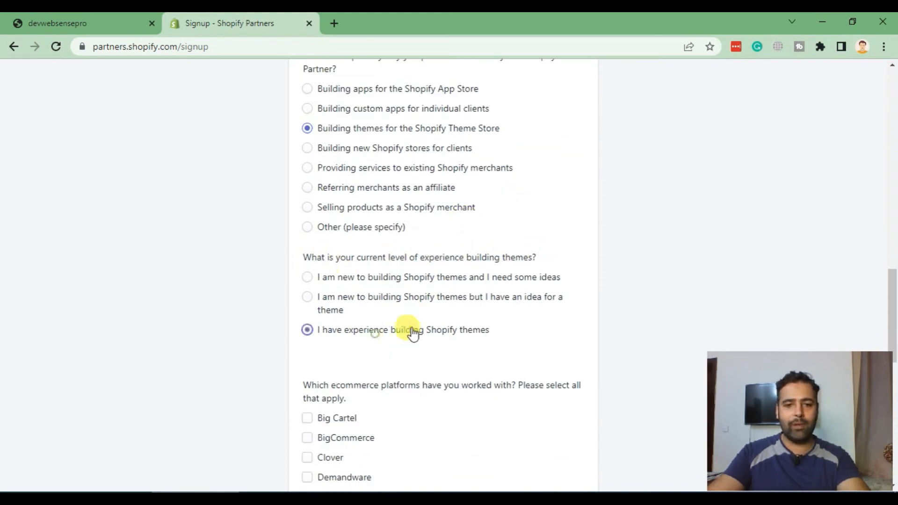
- Declare no ecommerce platforms, accept the Partner Program Agreement and submit via View your dashboard
{"action": "scroll", "scroll_direction": "down", "scroll_amount": 3}
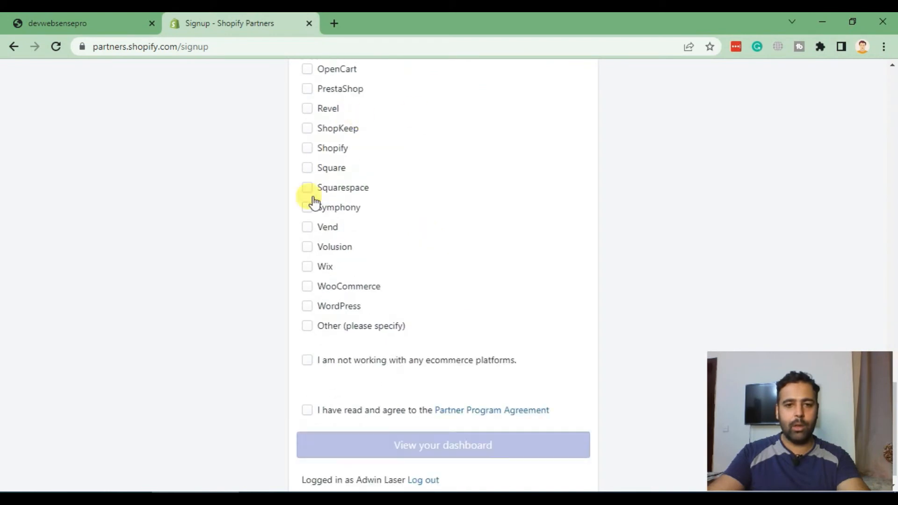
{"action": "mouse_move", "coordinate": [450, 365]}
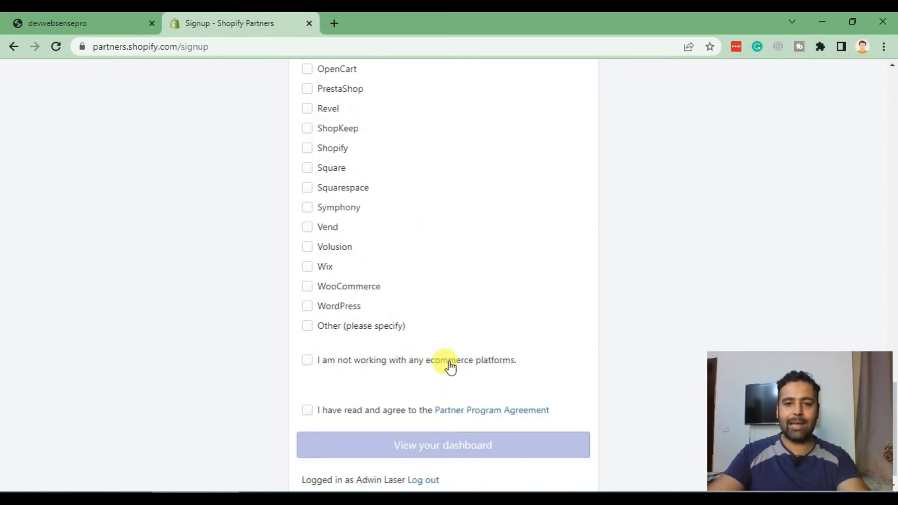
{"action": "left_click", "coordinate": [306, 359]}
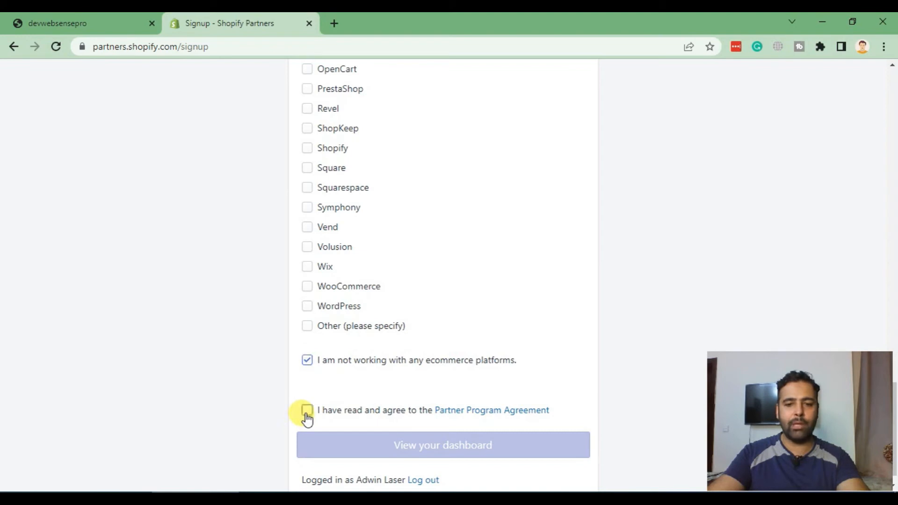
{"action": "left_click", "coordinate": [307, 409]}
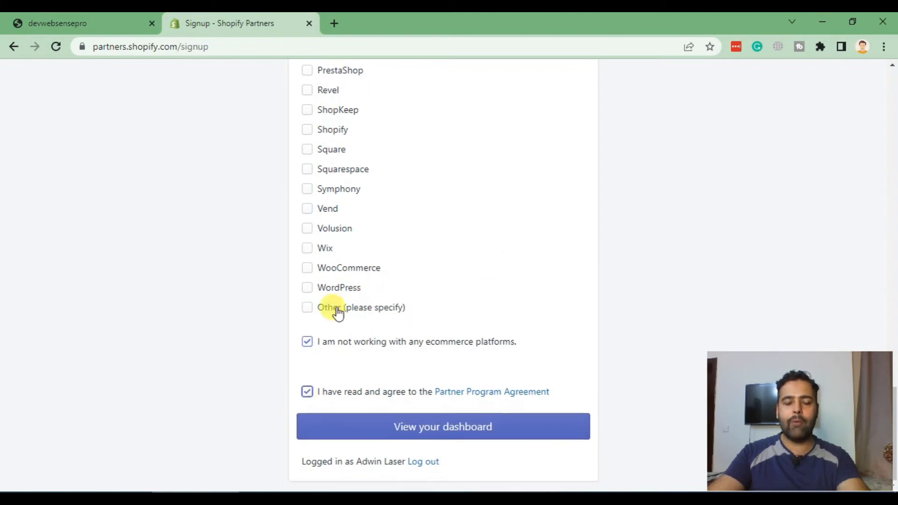
{"action": "mouse_move", "coordinate": [443, 426]}
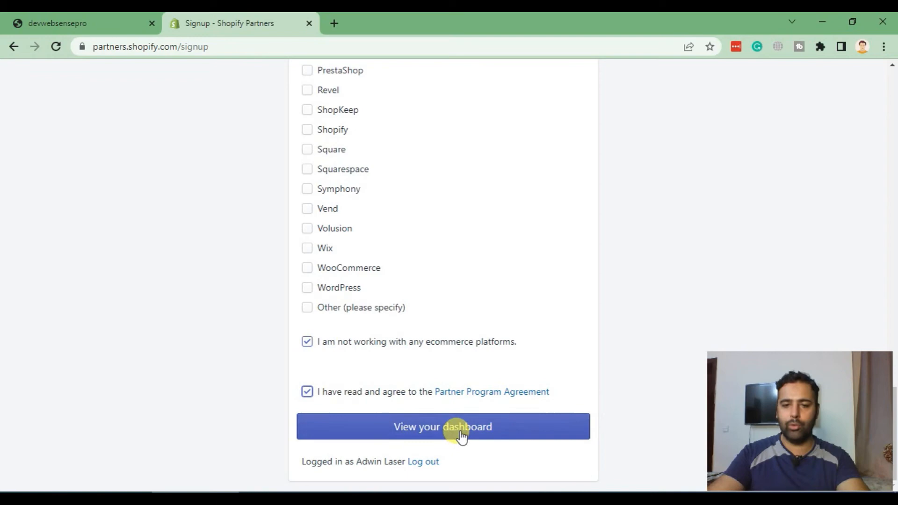
{"action": "left_click", "coordinate": [443, 426]}
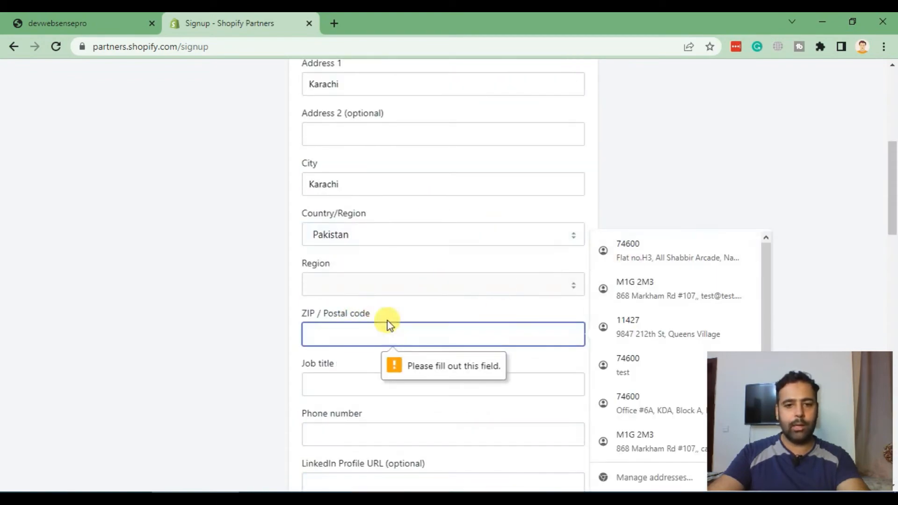
- Fill the ZIP code 75601 and resubmit the signup form
{"action": "type", "text": "756"}
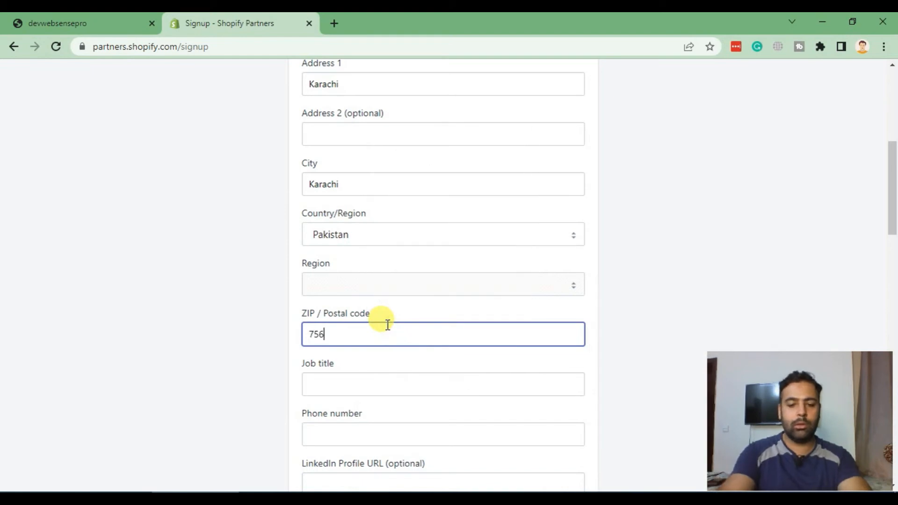
{"action": "scroll", "scroll_direction": "down", "scroll_amount": 3}
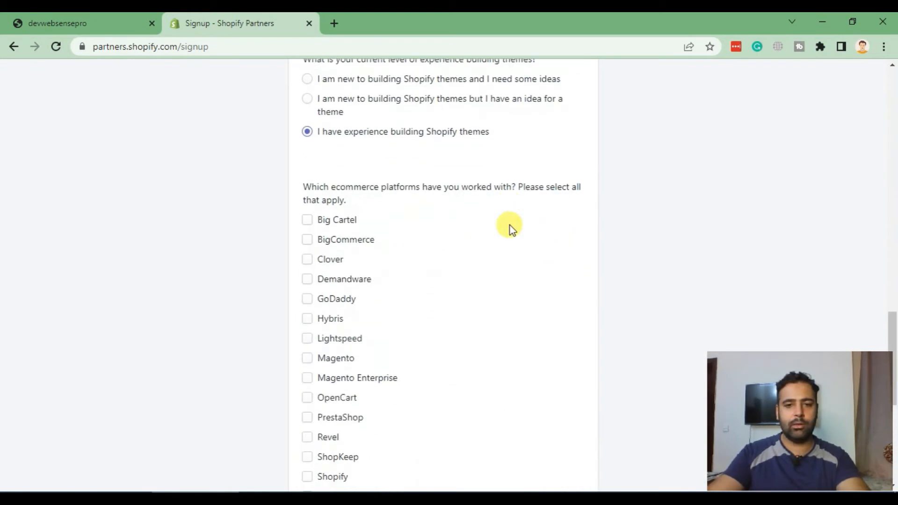
{"action": "scroll", "scroll_direction": "down", "scroll_amount": 3}
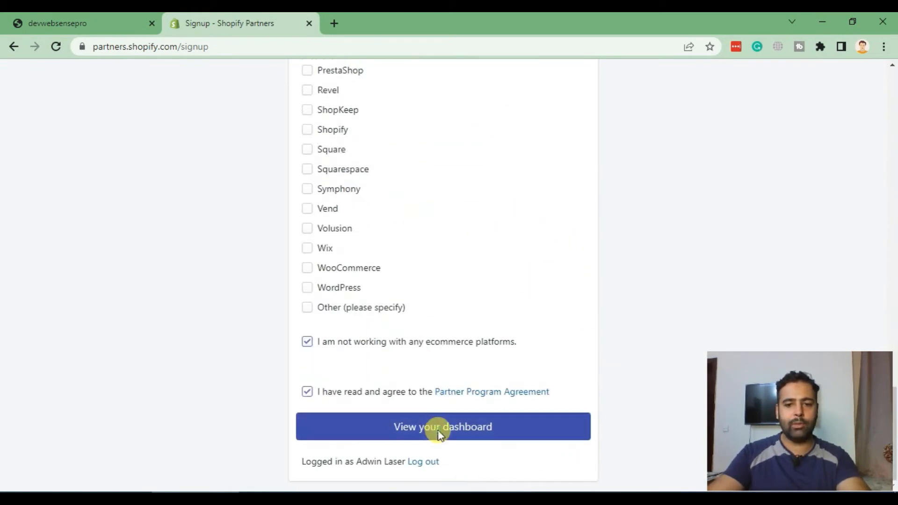
{"action": "left_click", "coordinate": [442, 426]}
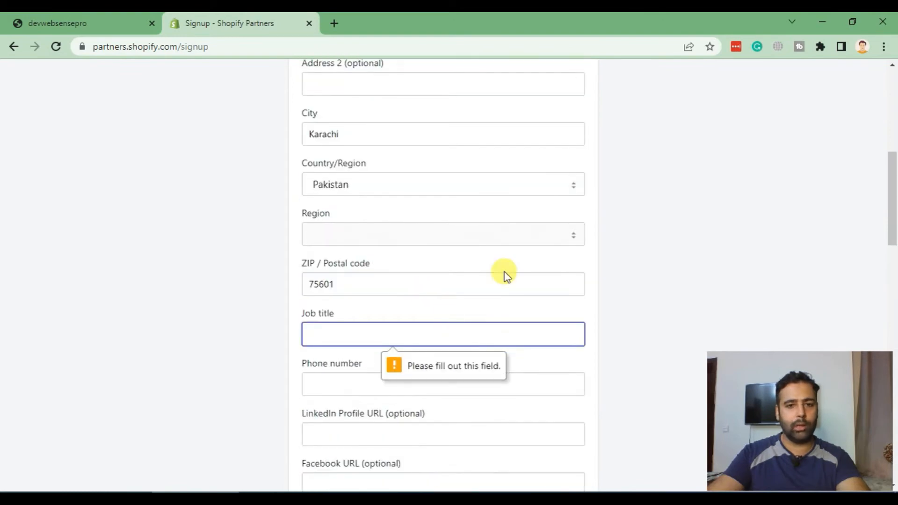
- Enter Developer as job title and submit the signup to reach the Partners Get started page
{"action": "scroll", "scroll_direction": "down", "scroll_amount": 3}
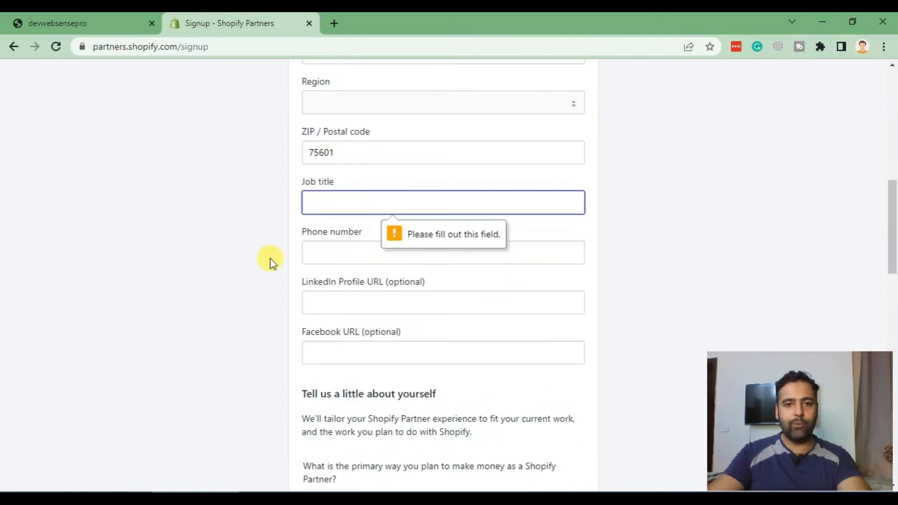
{"action": "type", "text": "Developer"}
{"action": "left_click", "coordinate": [442, 252]}
{"action": "type", "text": "123123123"}
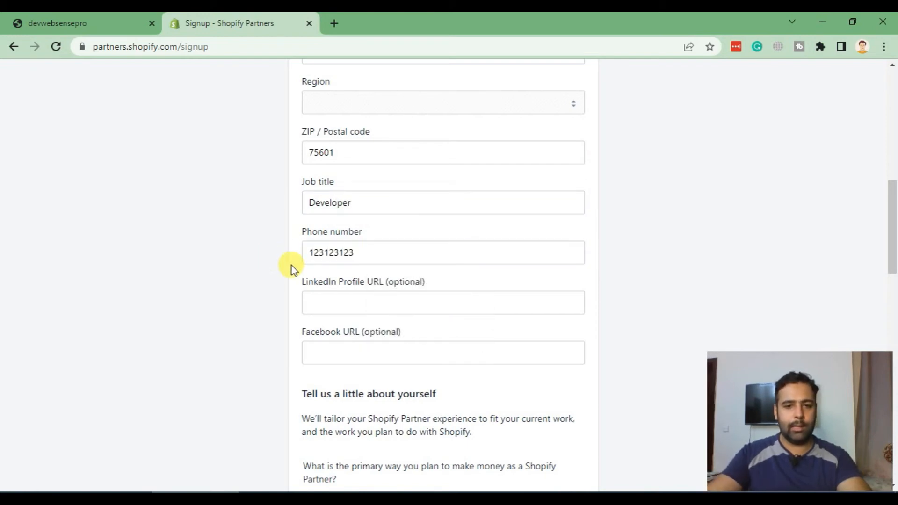
{"action": "scroll", "scroll_direction": "down", "scroll_amount": 3}
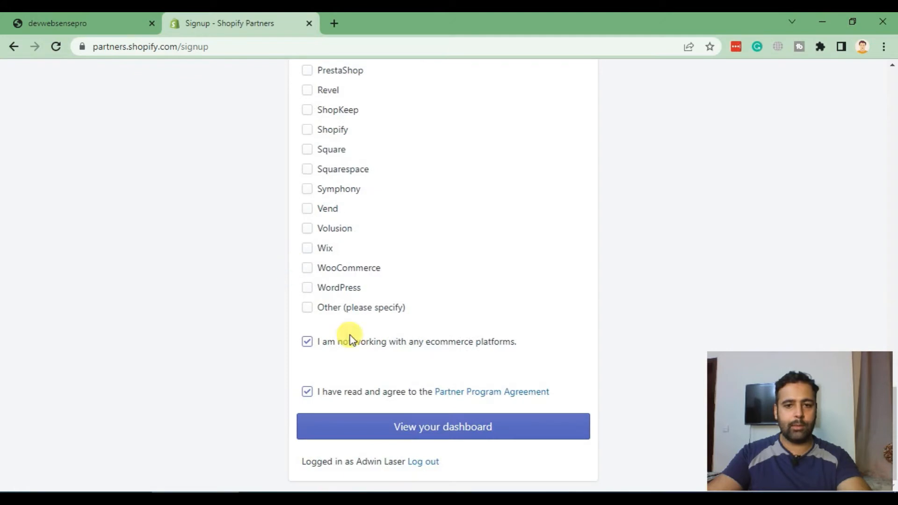
{"action": "left_click", "coordinate": [443, 427]}
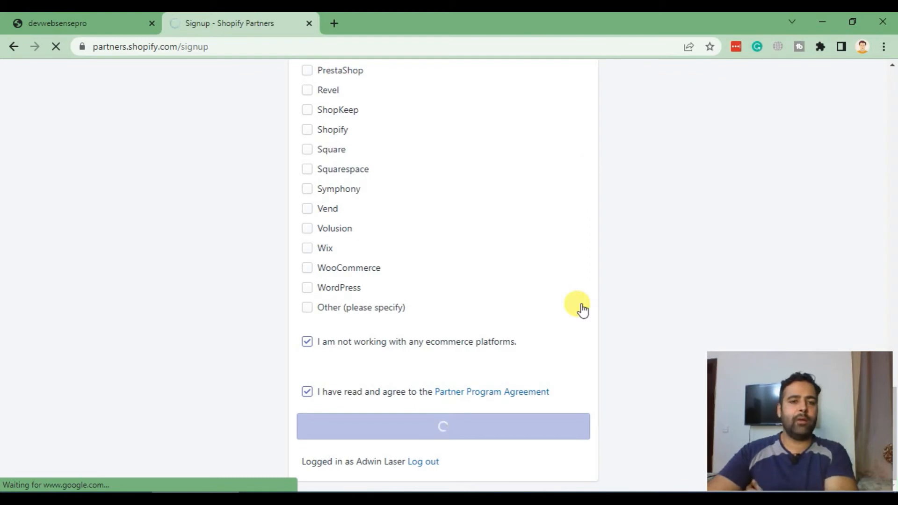
{"action": "left_click", "coordinate": [442, 426]}
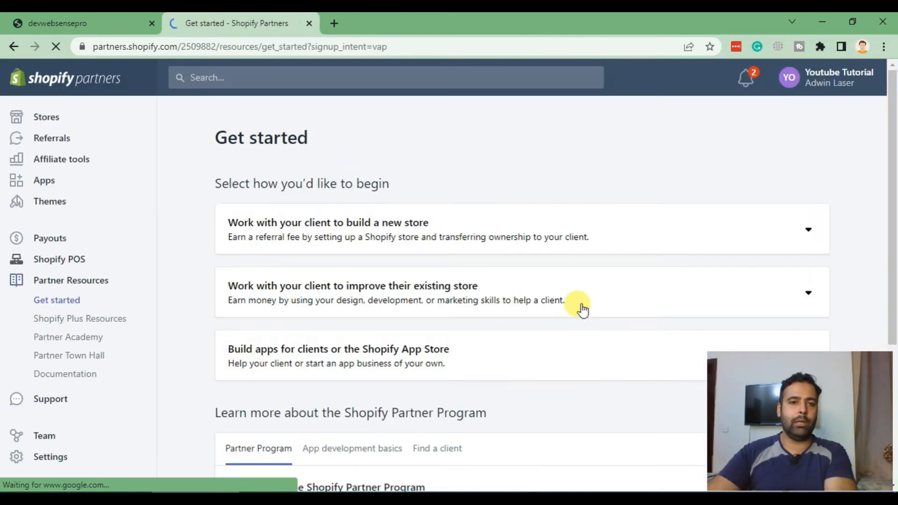
{"action": "mouse_move", "coordinate": [494, 188]}
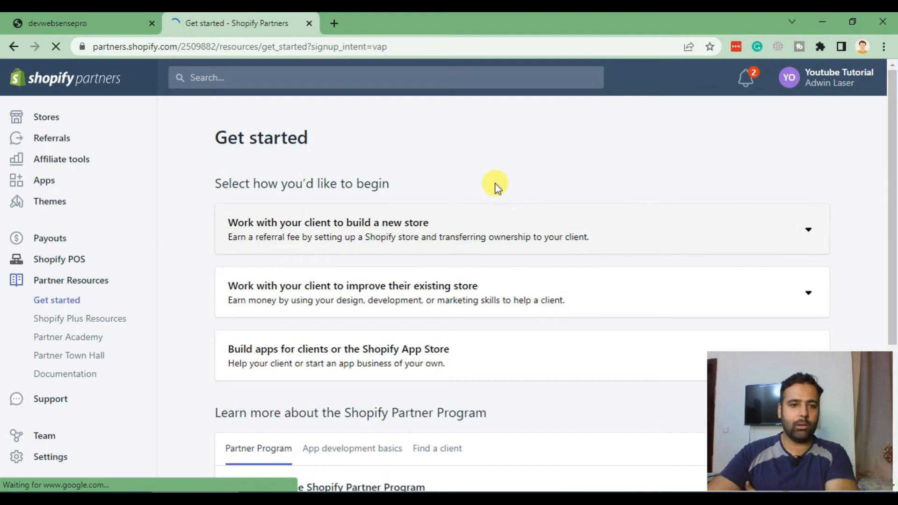
{"action": "mouse_move", "coordinate": [247, 177]}
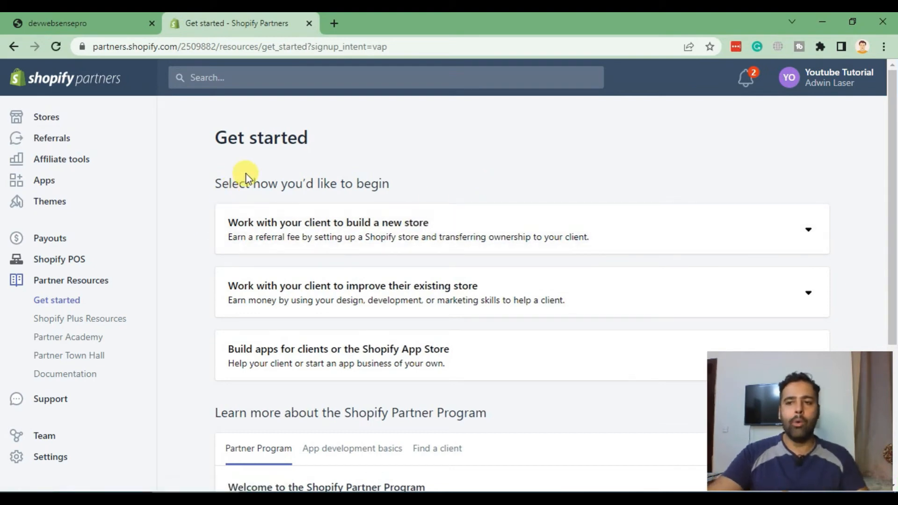
- Go to Stores in the Partners sidebar and start Add store
{"action": "scroll", "scroll_direction": "down", "scroll_amount": 3}
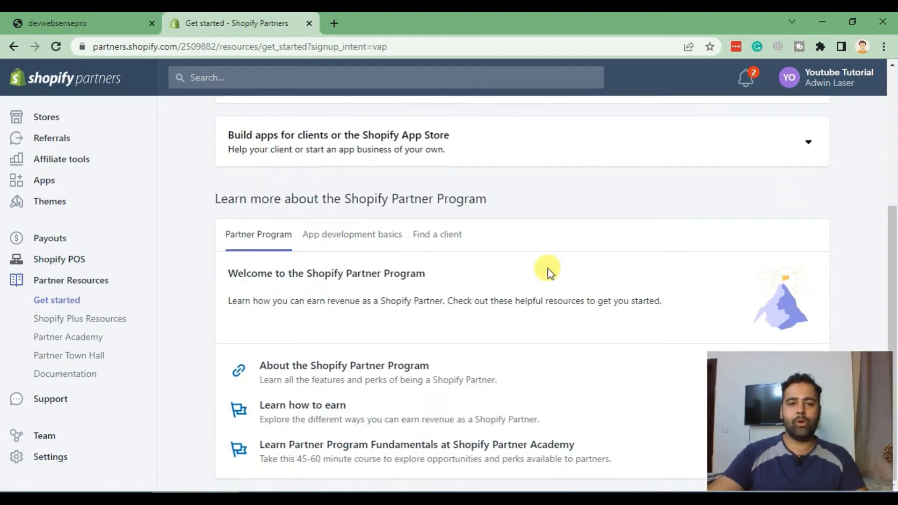
{"action": "scroll", "scroll_direction": "up", "scroll_amount": 3}
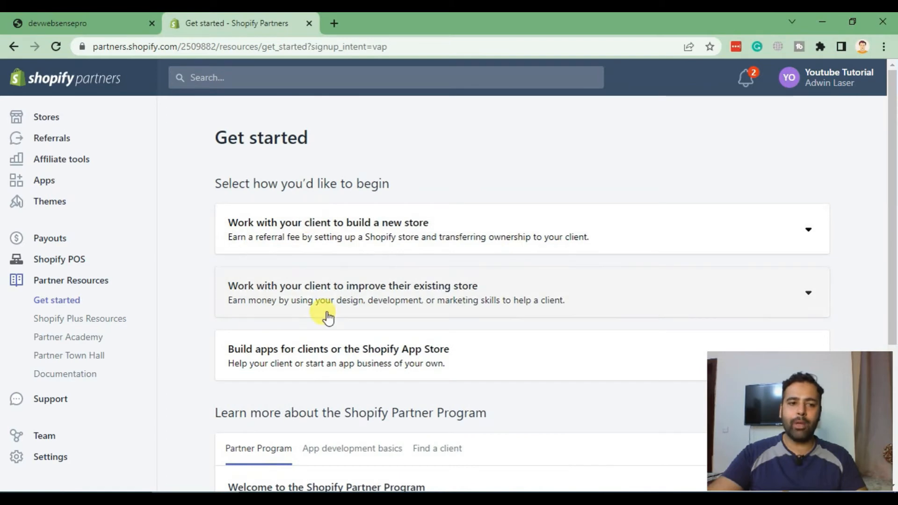
{"action": "left_click", "coordinate": [46, 117]}
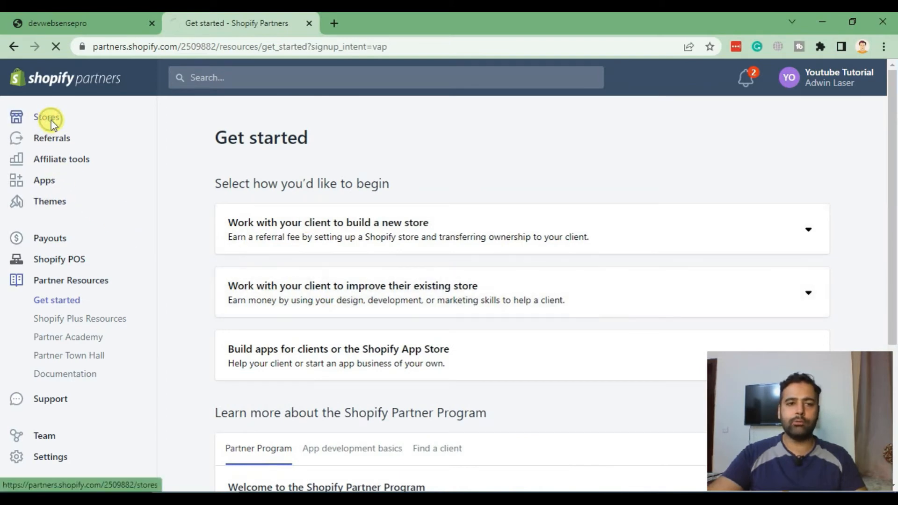
{"action": "left_click", "coordinate": [46, 117]}
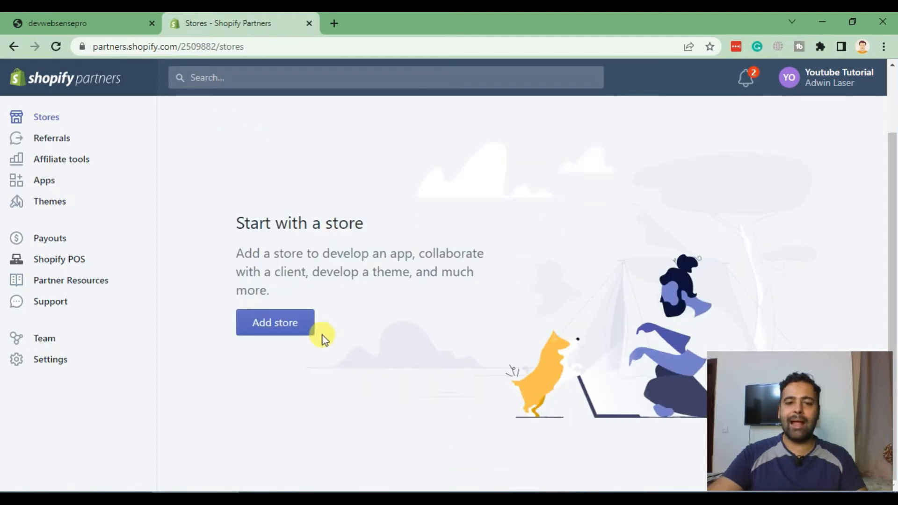
{"action": "left_click", "coordinate": [274, 322]}
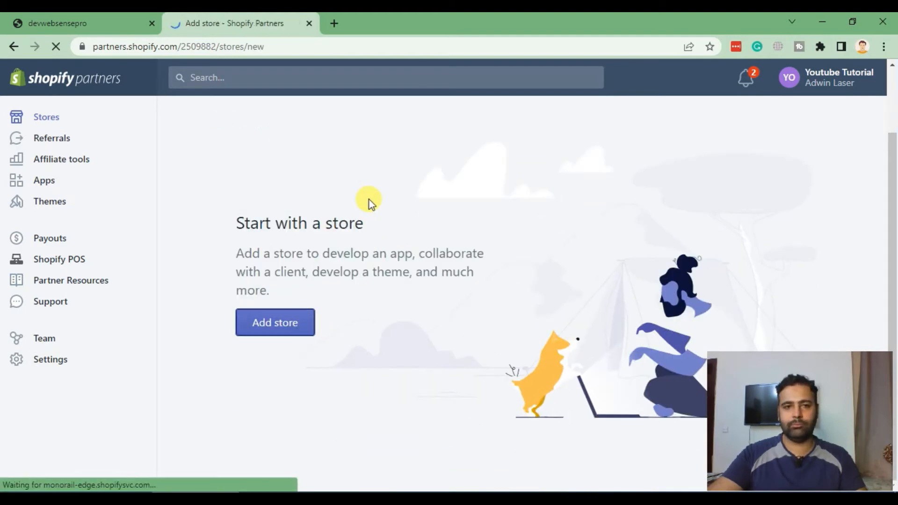
{"action": "left_click", "coordinate": [274, 321]}
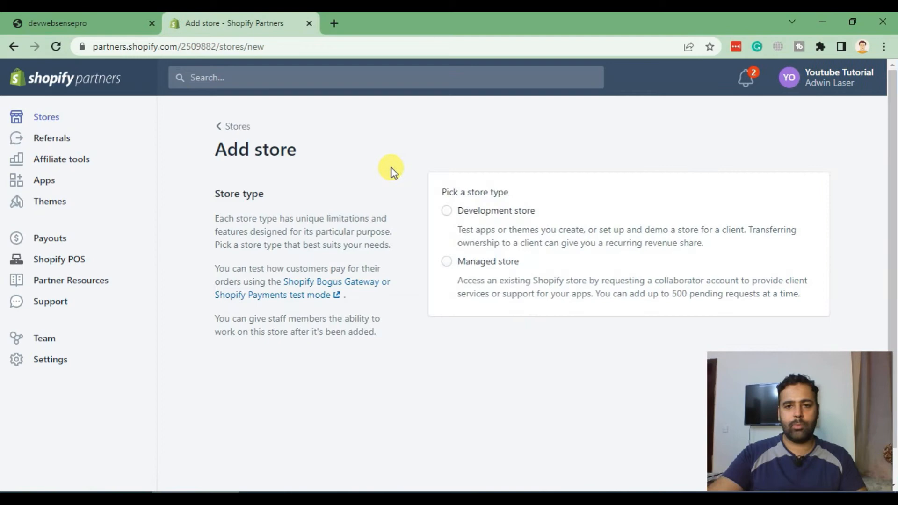
{"action": "mouse_move", "coordinate": [422, 230]}
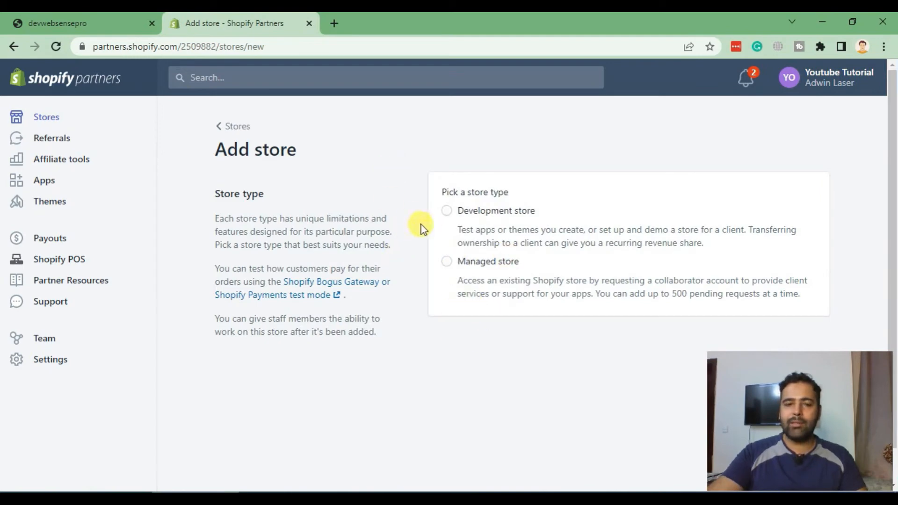
{"action": "mouse_move", "coordinate": [481, 272]}
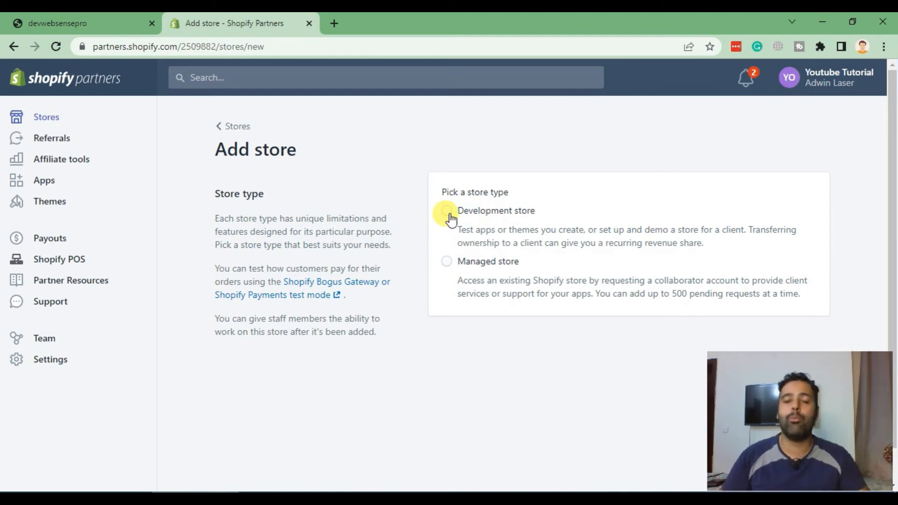
{"action": "mouse_move", "coordinate": [423, 222]}
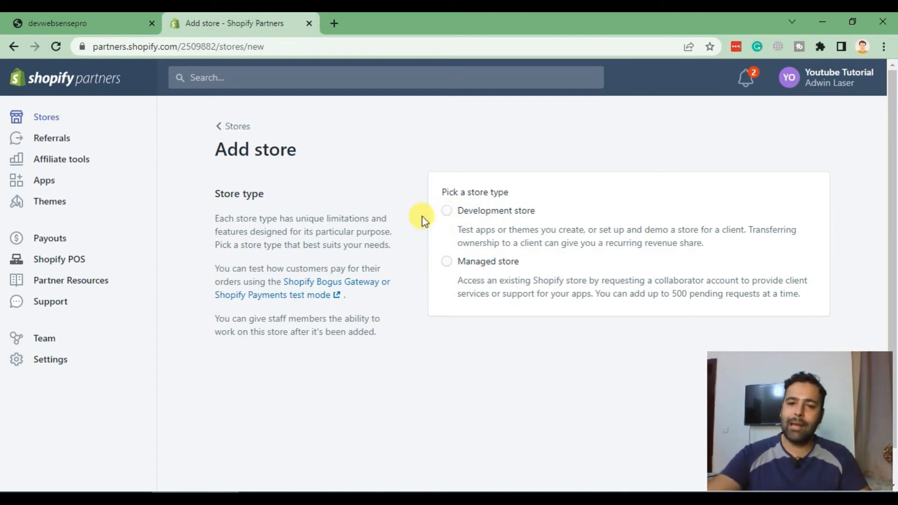
{"action": "mouse_move", "coordinate": [468, 272]}
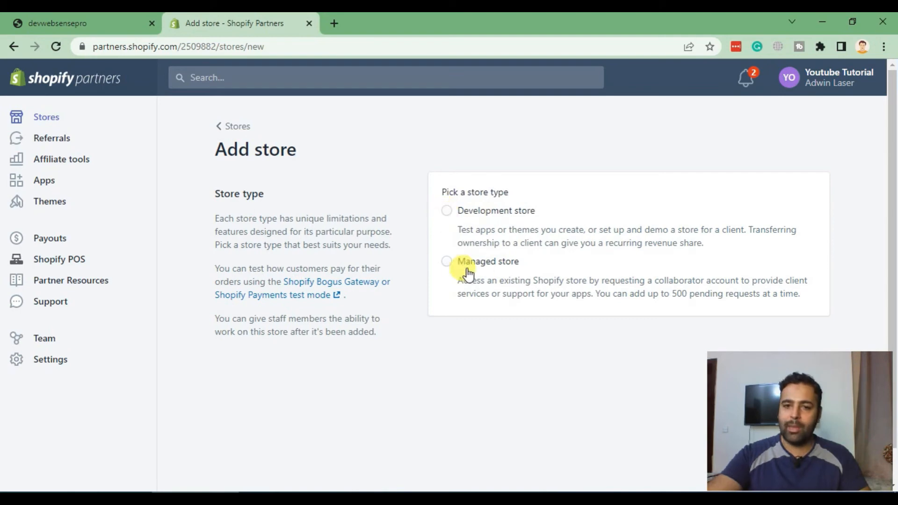
{"action": "mouse_move", "coordinate": [487, 283]}
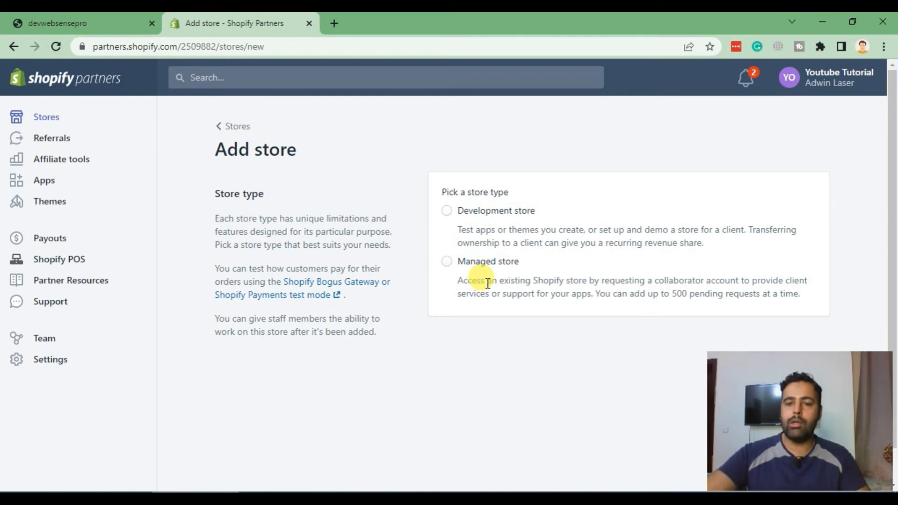
{"action": "mouse_move", "coordinate": [447, 269]}
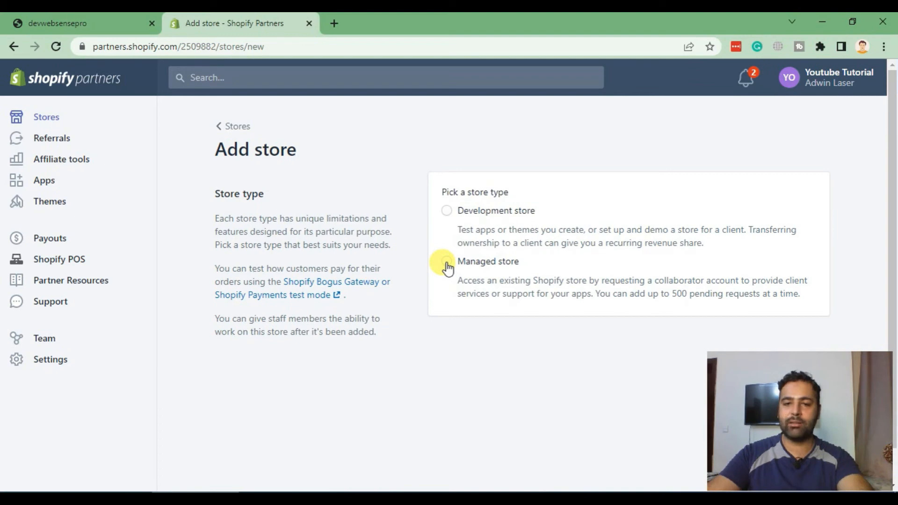
{"action": "mouse_move", "coordinate": [451, 224]}
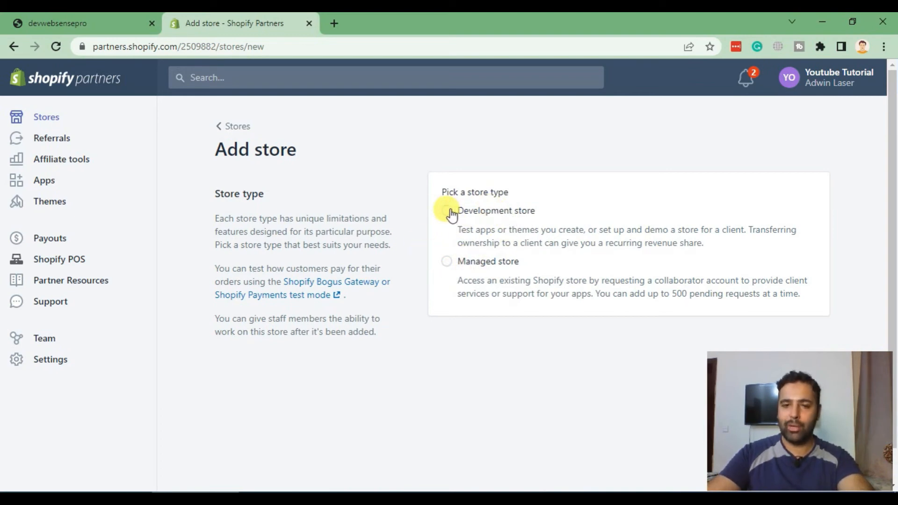
{"action": "mouse_move", "coordinate": [445, 264]}
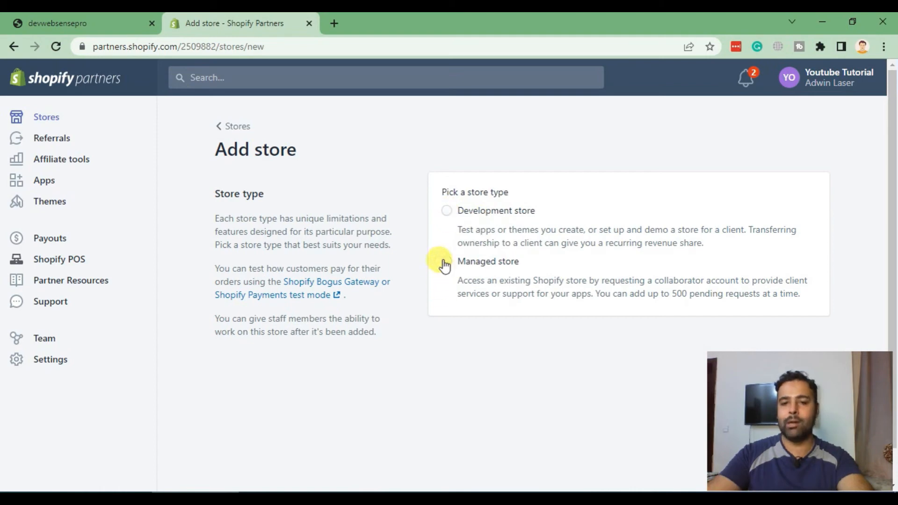
{"action": "mouse_move", "coordinate": [475, 267]}
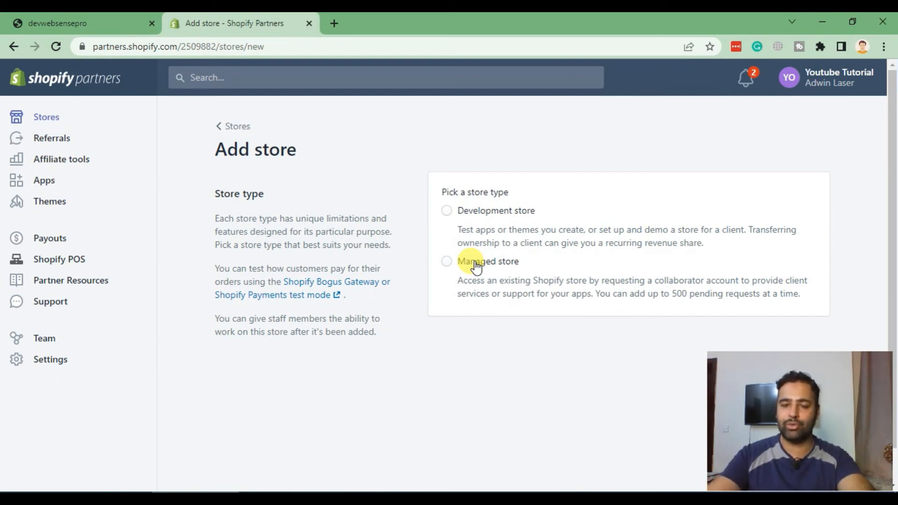
{"action": "left_click", "coordinate": [446, 261]}
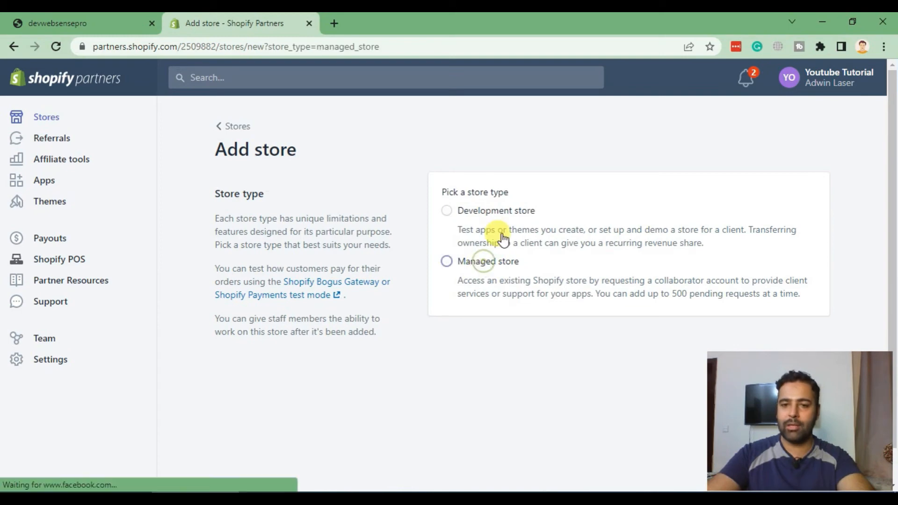
{"action": "left_click", "coordinate": [446, 261]}
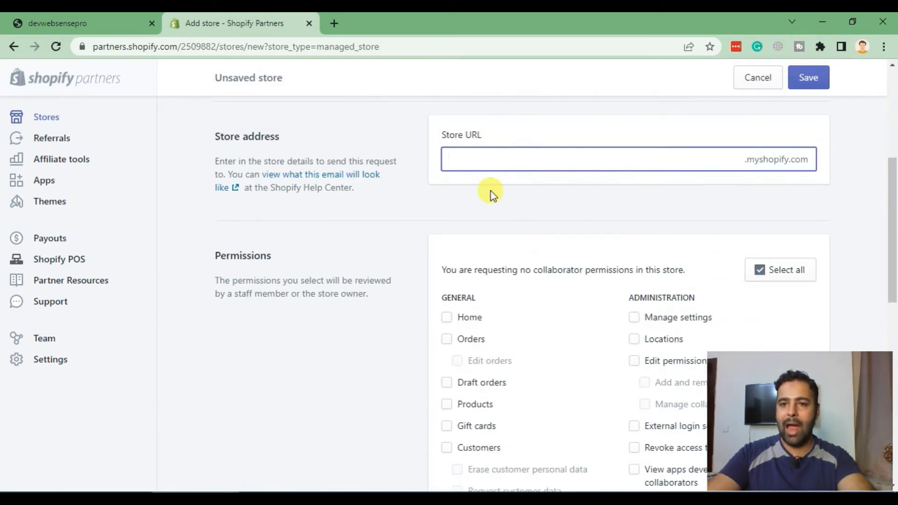
{"action": "mouse_move", "coordinate": [714, 183]}
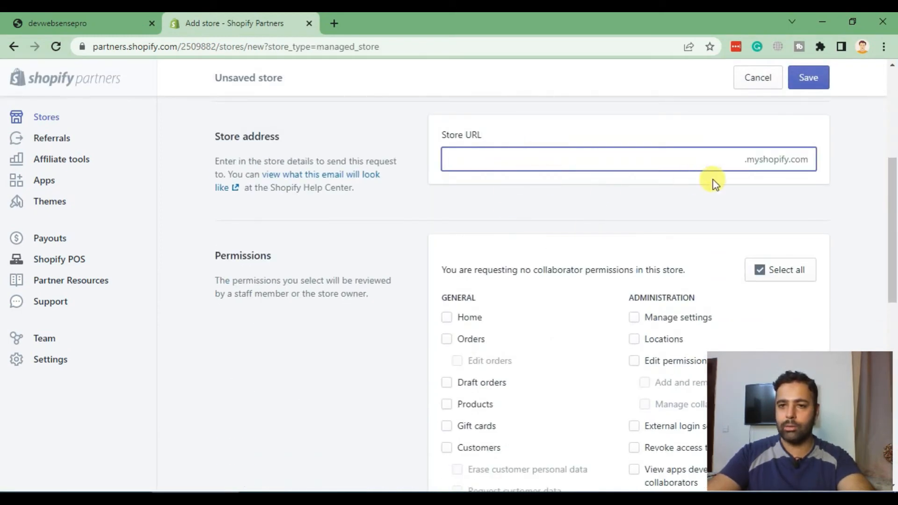
{"action": "left_click", "coordinate": [573, 159]}
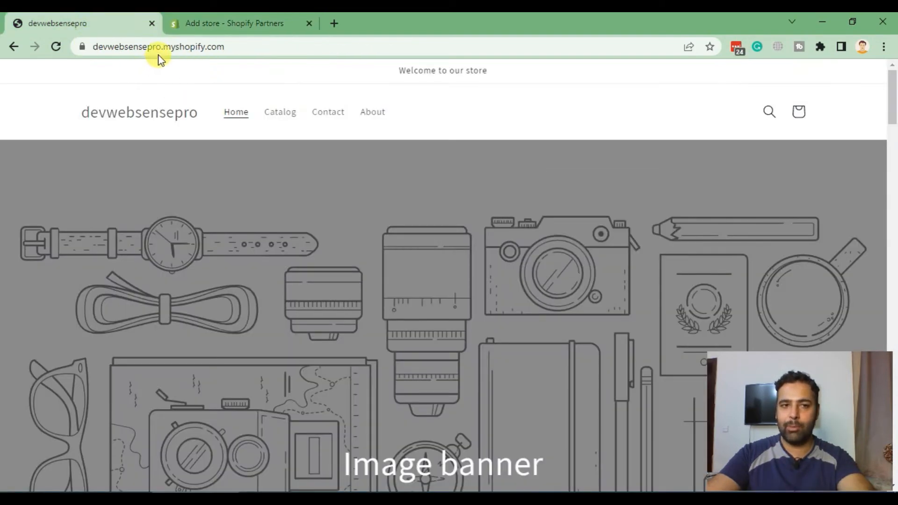
{"action": "left_click", "coordinate": [160, 47]}
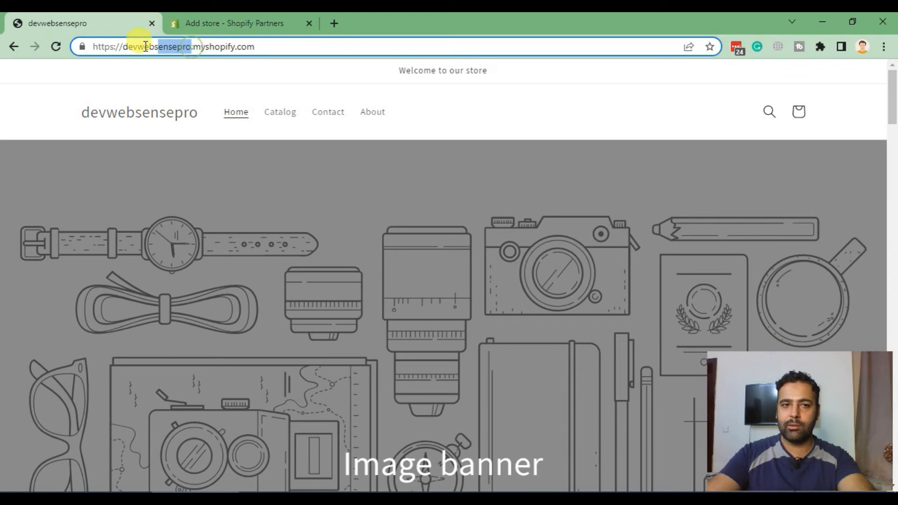
{"action": "left_click", "coordinate": [240, 22]}
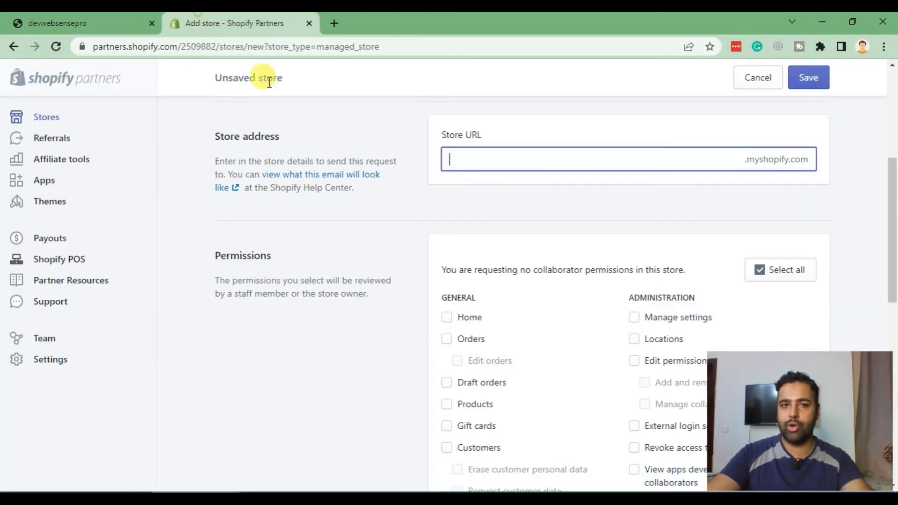
{"action": "type", "text": "https://devwebsensepro.myshopify.com/"}
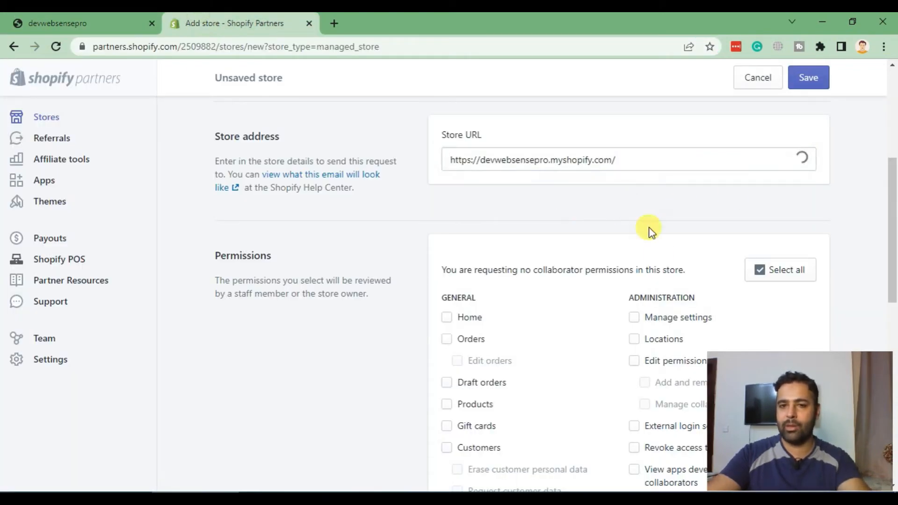
- Tick only the Products and Themes permissions in the managed store request form
{"action": "scroll", "scroll_direction": "down", "scroll_amount": 3}
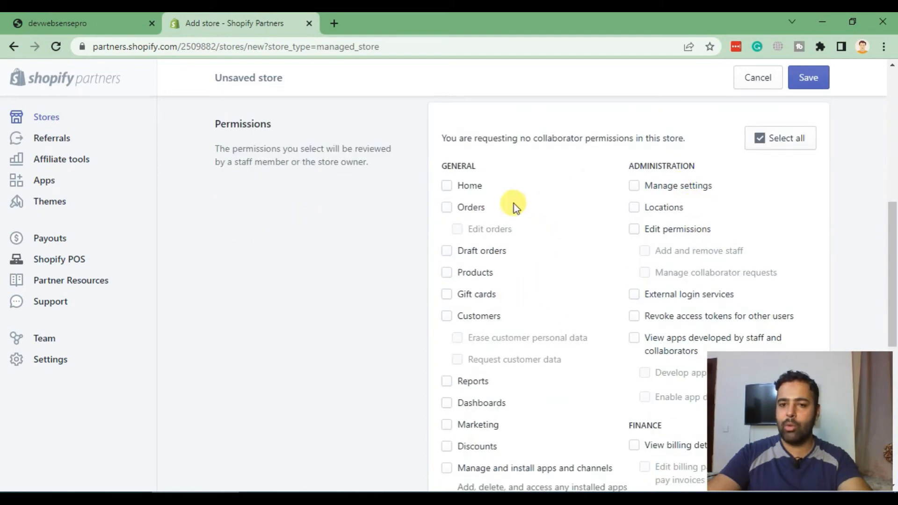
{"action": "scroll", "scroll_direction": "down", "scroll_amount": 3}
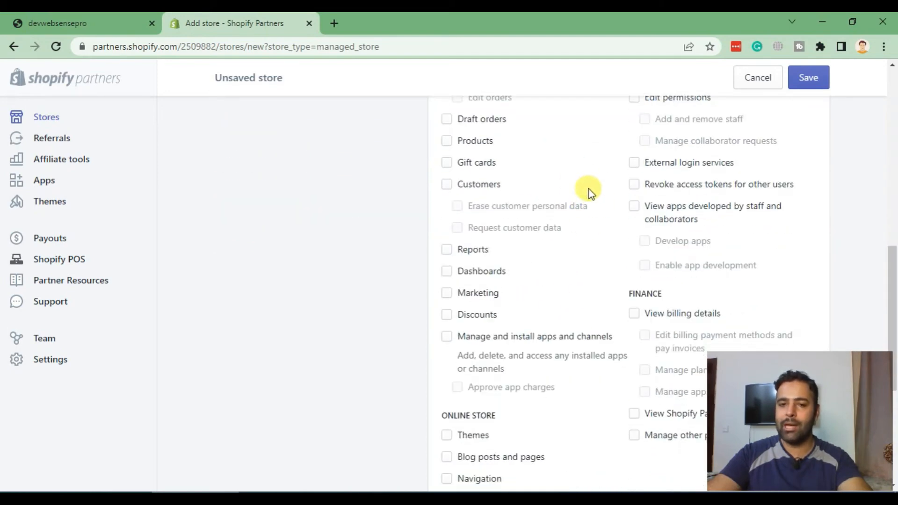
{"action": "scroll", "scroll_direction": "down", "scroll_amount": 3}
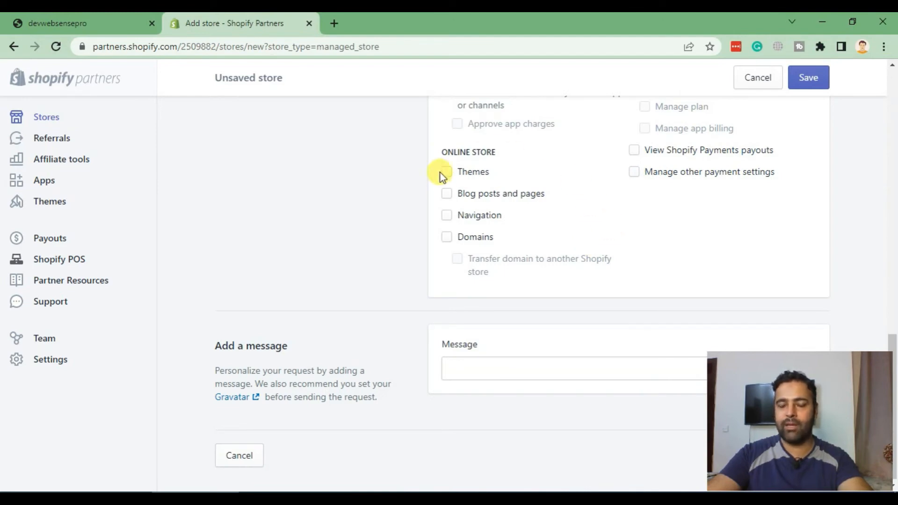
{"action": "mouse_move", "coordinate": [623, 286]}
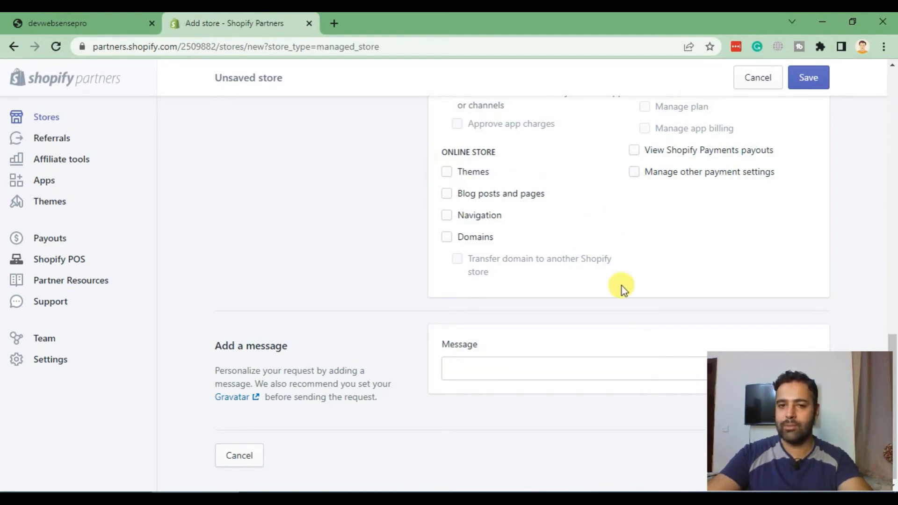
{"action": "scroll", "scroll_direction": "up", "scroll_amount": 3}
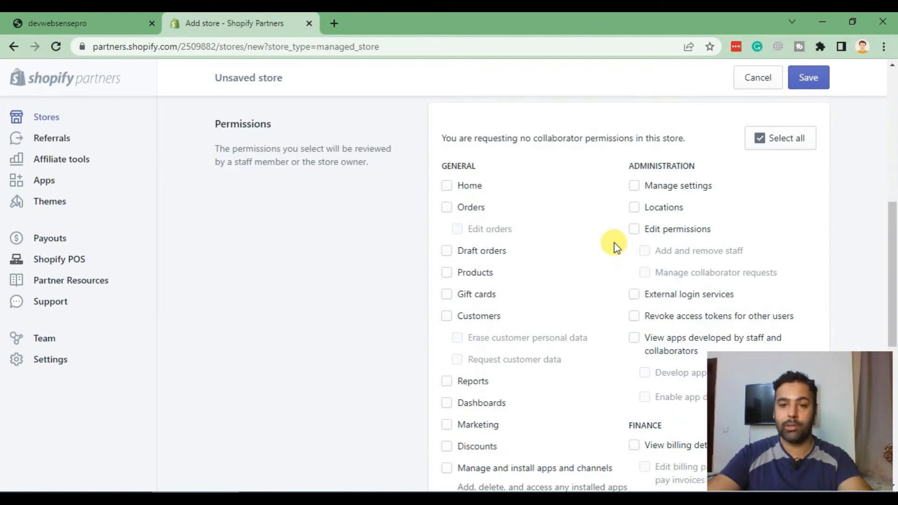
{"action": "left_click", "coordinate": [446, 272]}
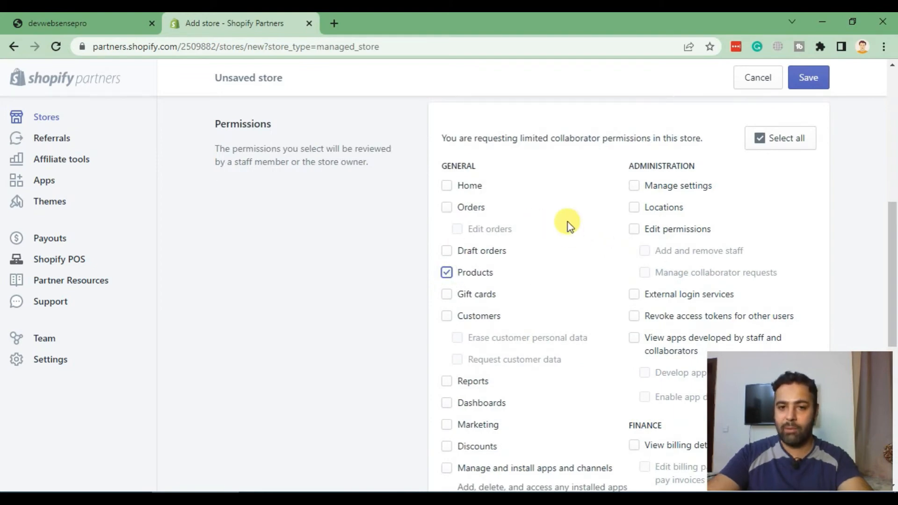
{"action": "scroll", "scroll_direction": "down", "scroll_amount": 3}
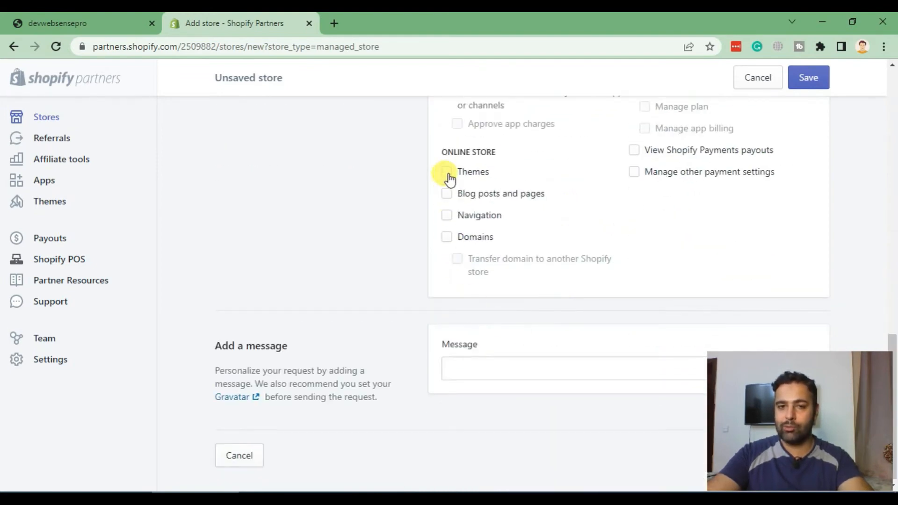
{"action": "left_click", "coordinate": [446, 172]}
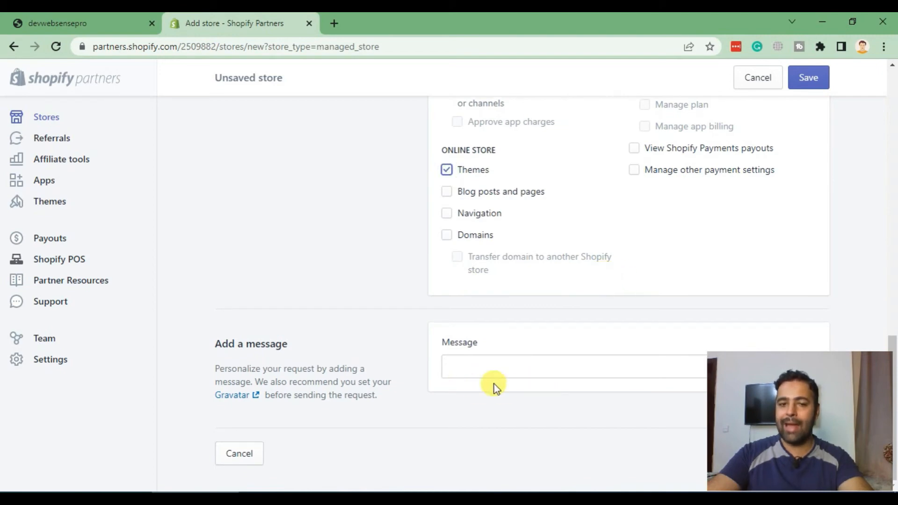
{"action": "scroll", "scroll_direction": "up", "scroll_amount": 3}
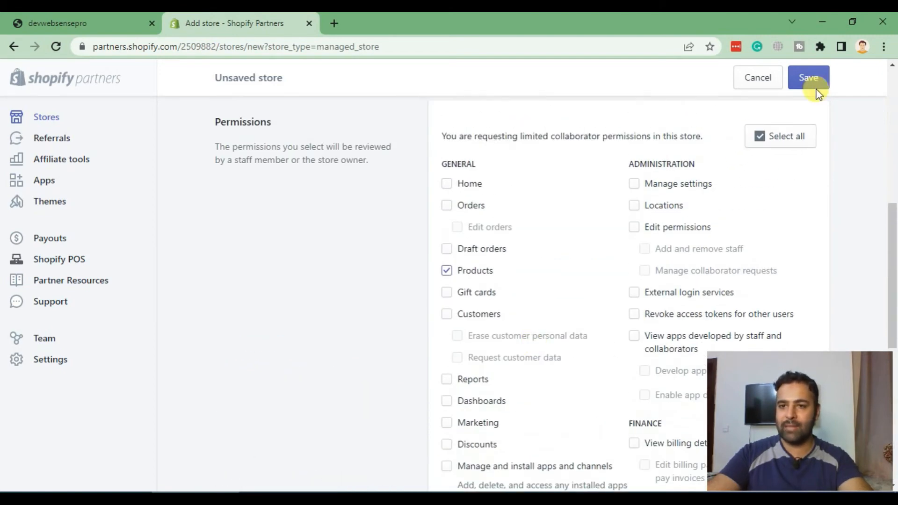
{"action": "mouse_move", "coordinate": [615, 267]}
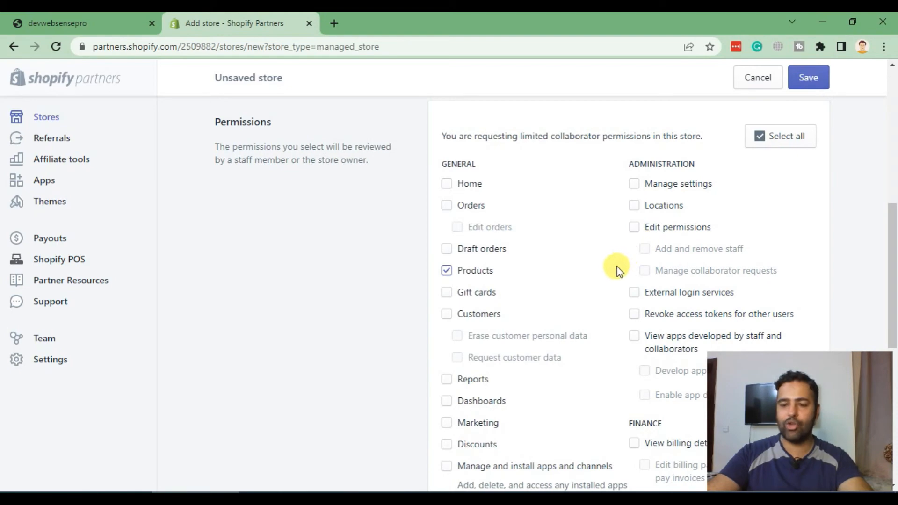
{"action": "mouse_move", "coordinate": [594, 276]}
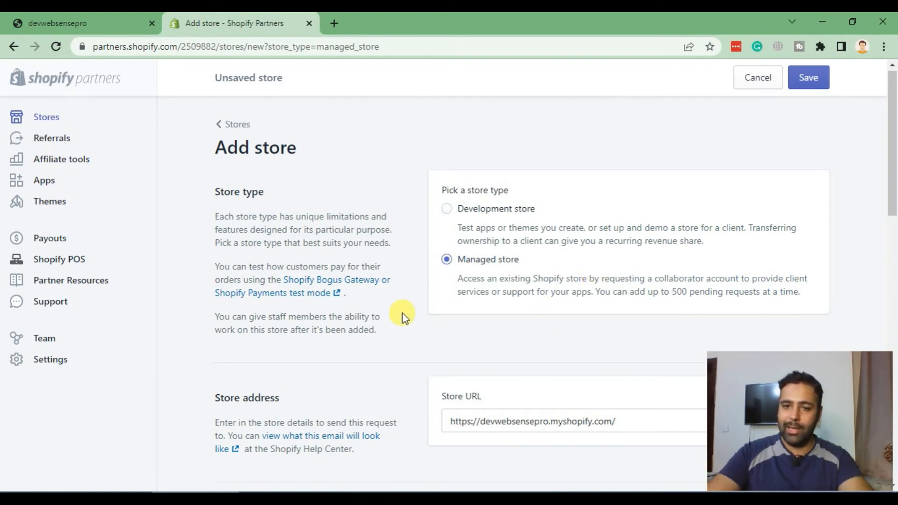
{"action": "mouse_move", "coordinate": [435, 224]}
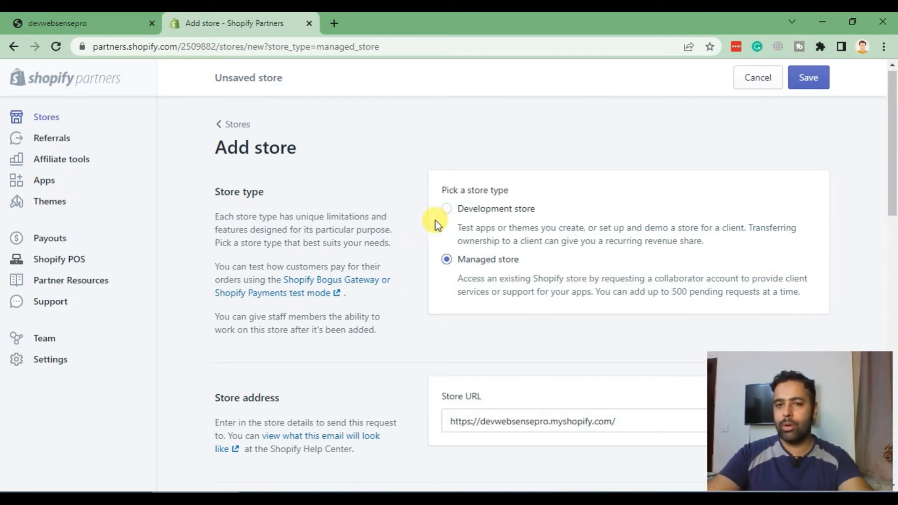
- Switch to Development store named 'Youtube Tutorial Test' with URL youtube-tutorial-test
{"action": "left_click", "coordinate": [446, 207]}
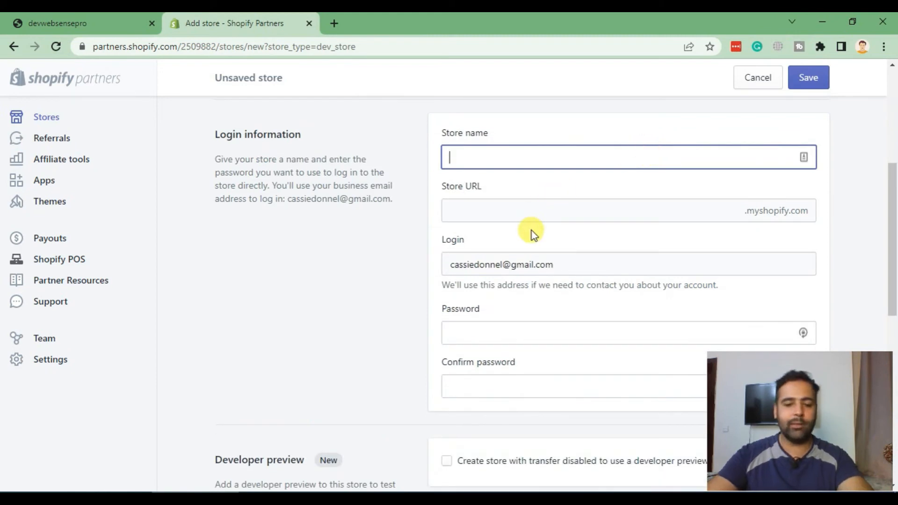
{"action": "type", "text": "Youtube"}
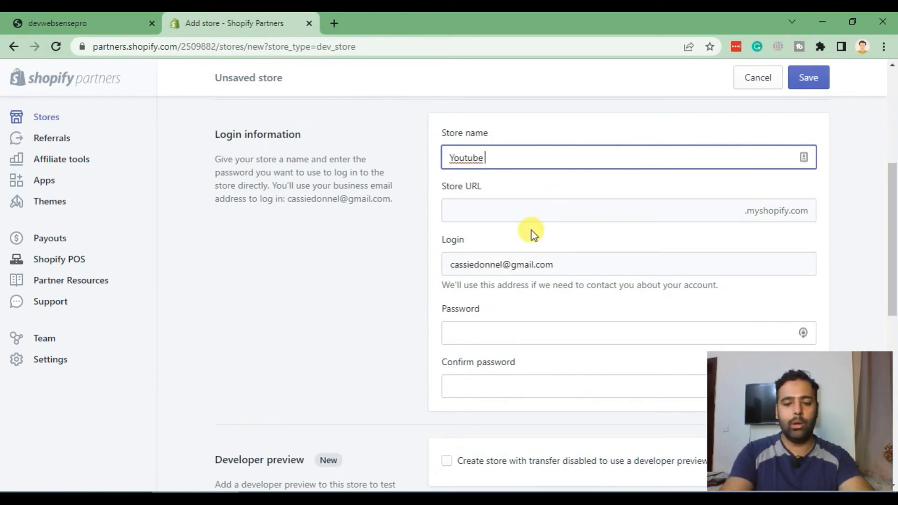
{"action": "type", "text": "Tutorial"}
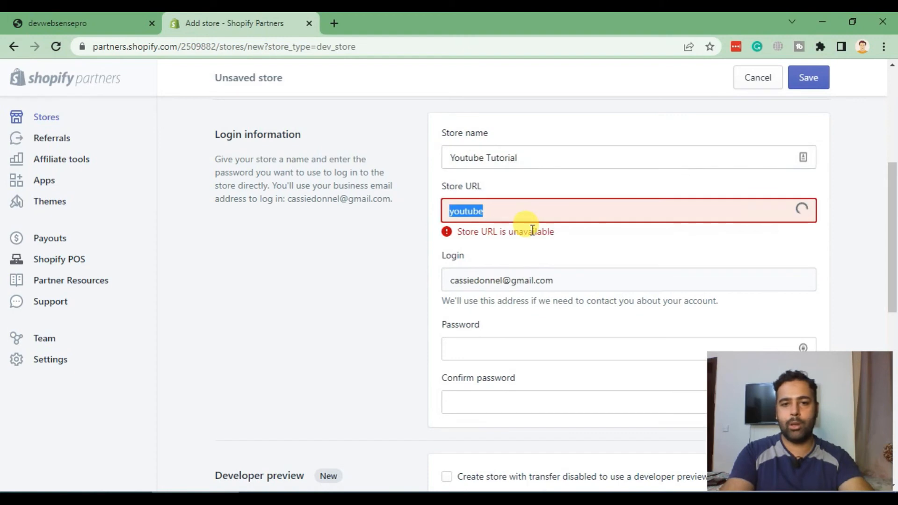
{"action": "type", "text": "-tutorial"}
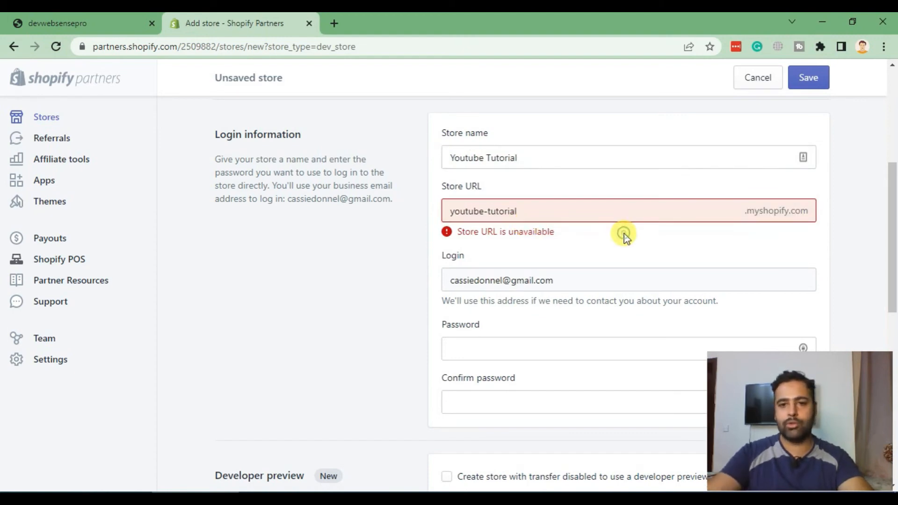
{"action": "left_click", "coordinate": [572, 157]}
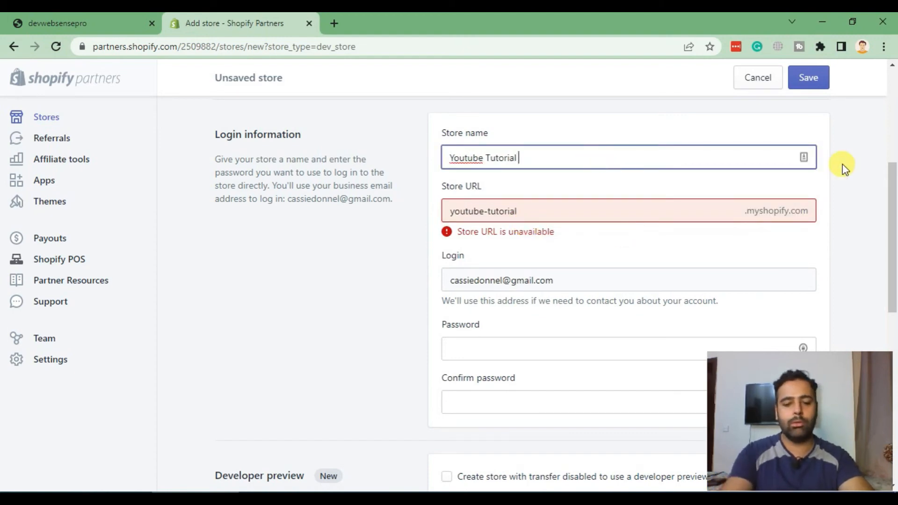
{"action": "type", "text": "Test"}
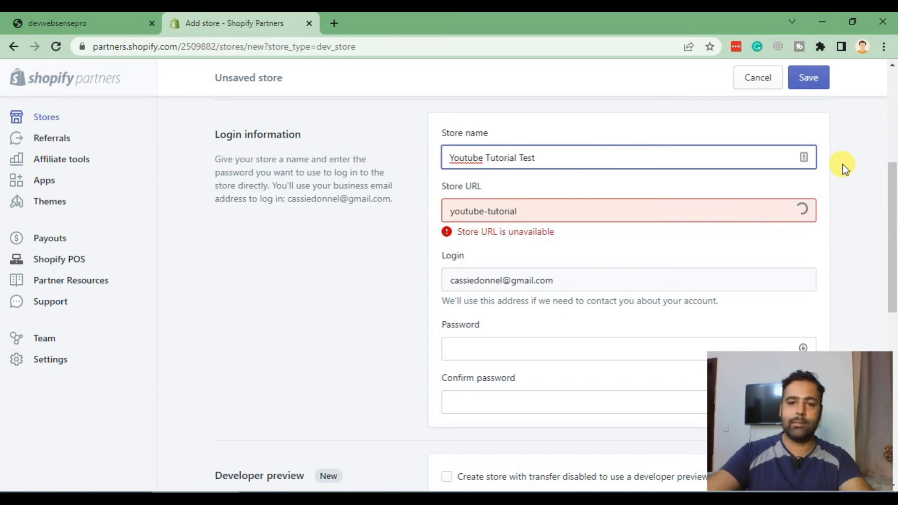
{"action": "type", "text": "-test"}
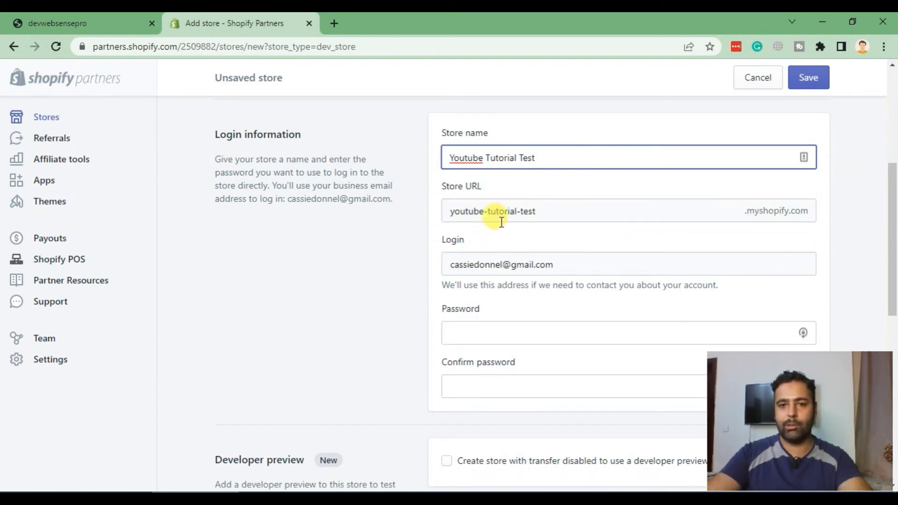
{"action": "mouse_move", "coordinate": [738, 236]}
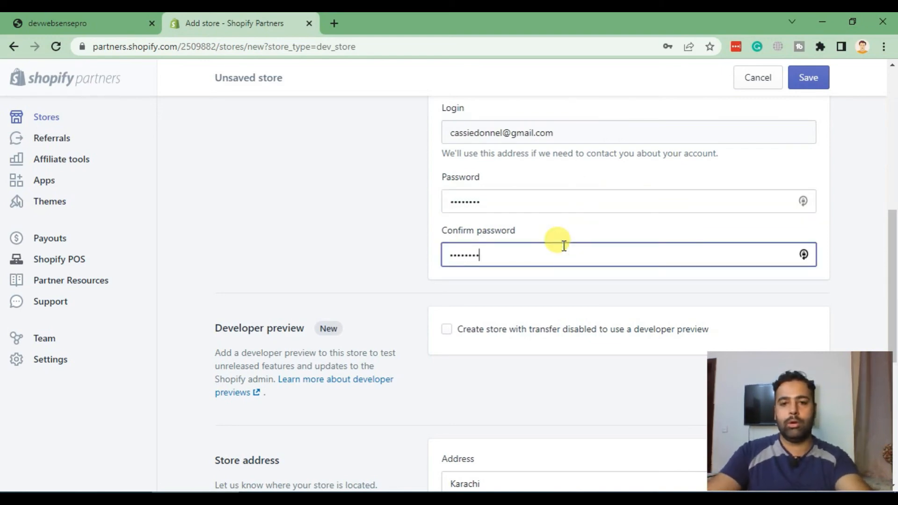
- Scroll down the Add store form past the password fields to the store purpose question
{"action": "scroll", "scroll_direction": "down", "scroll_amount": 3}
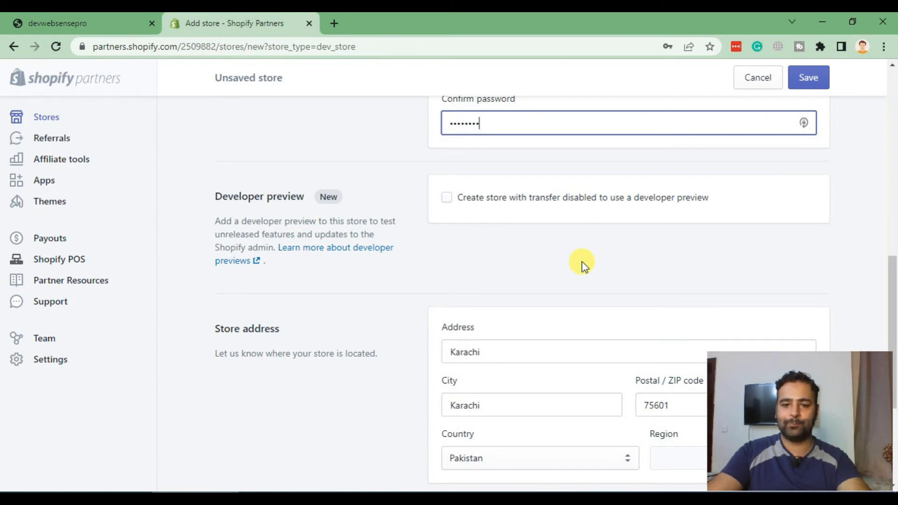
{"action": "mouse_move", "coordinate": [240, 241]}
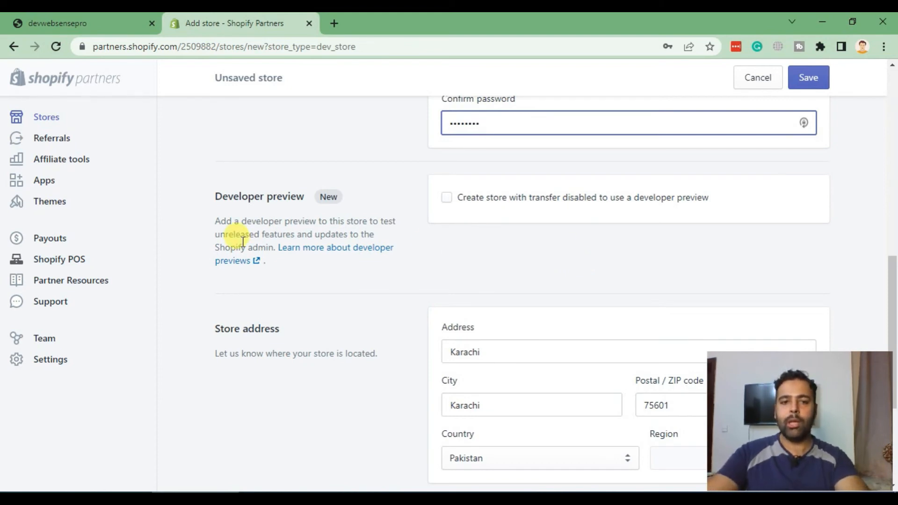
{"action": "mouse_move", "coordinate": [445, 224]}
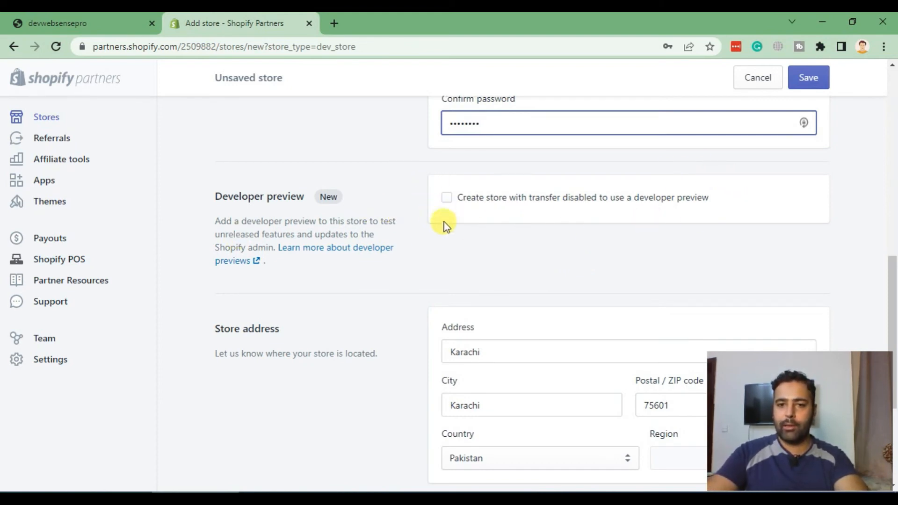
{"action": "mouse_move", "coordinate": [509, 223]}
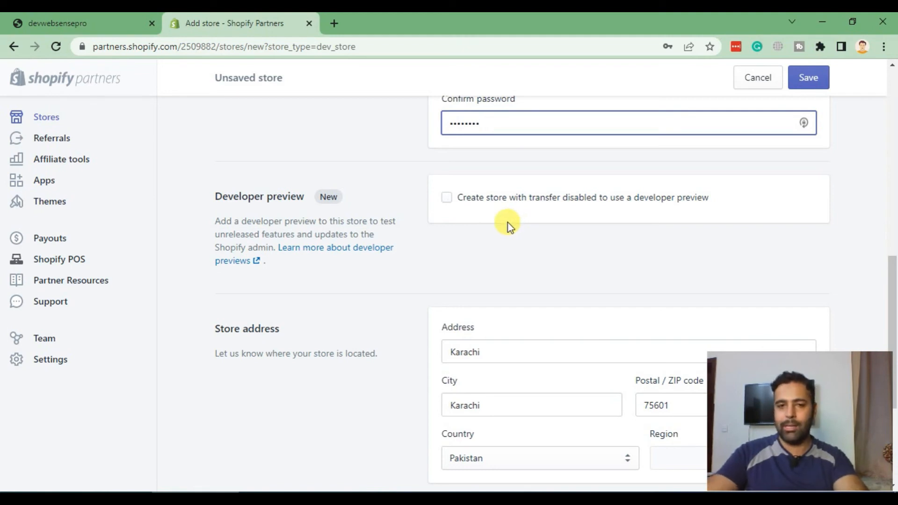
{"action": "mouse_move", "coordinate": [434, 219]}
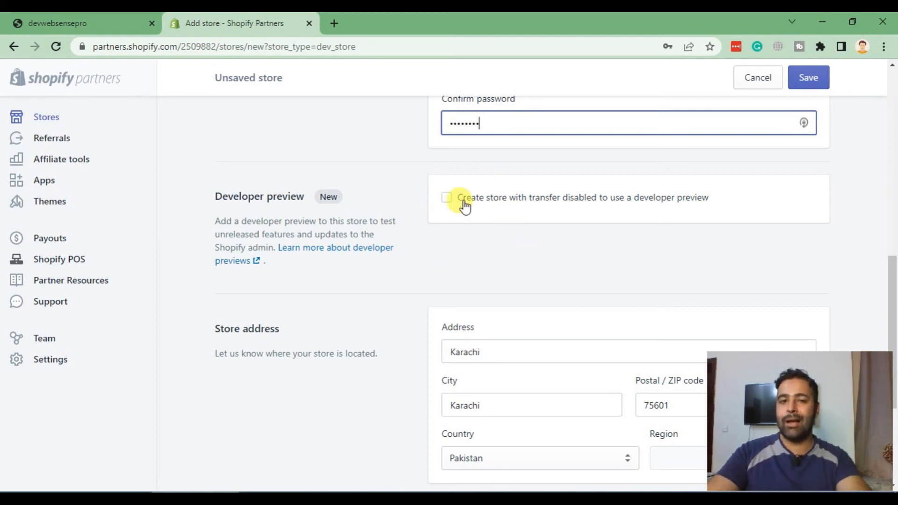
{"action": "mouse_move", "coordinate": [439, 202]}
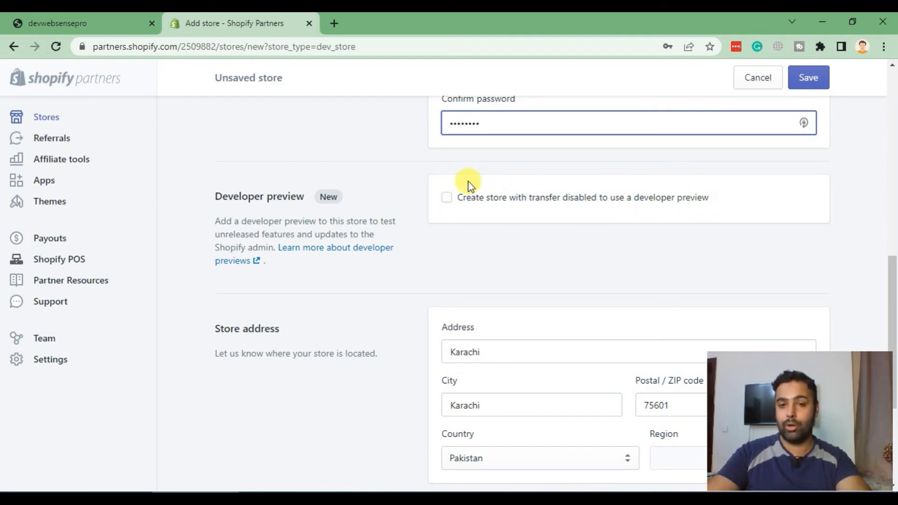
{"action": "mouse_move", "coordinate": [464, 182]}
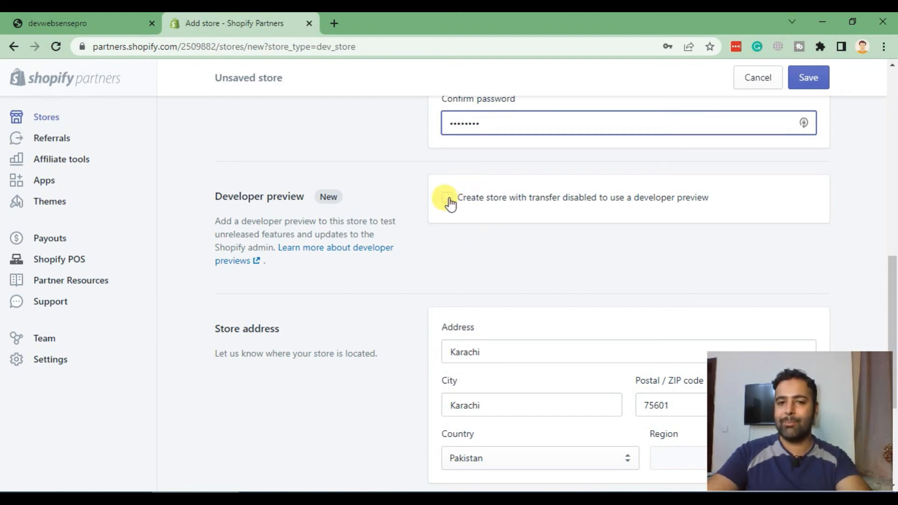
{"action": "scroll", "scroll_direction": "up", "scroll_amount": 3}
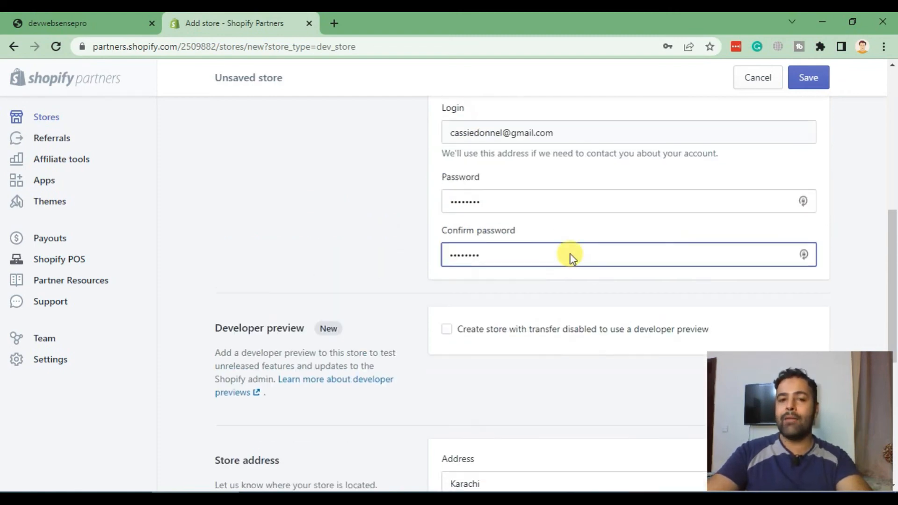
{"action": "scroll", "scroll_direction": "down", "scroll_amount": 3}
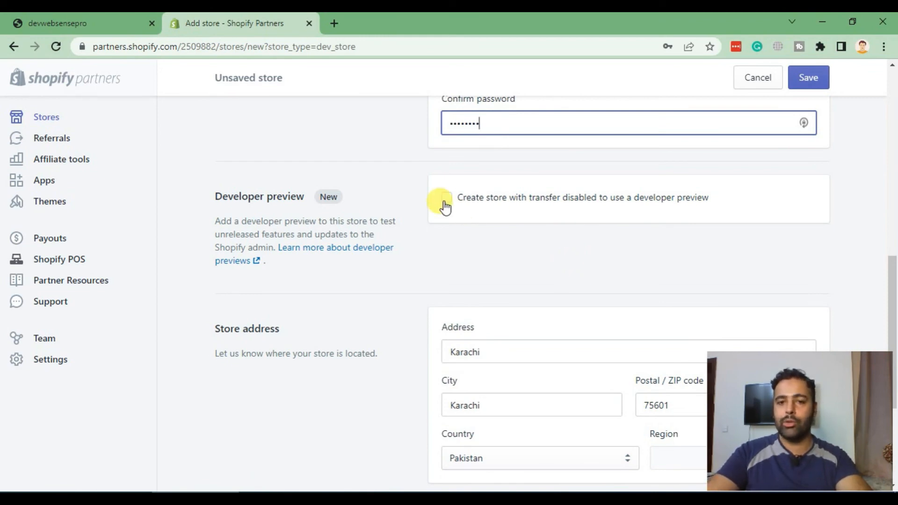
{"action": "mouse_move", "coordinate": [622, 239]}
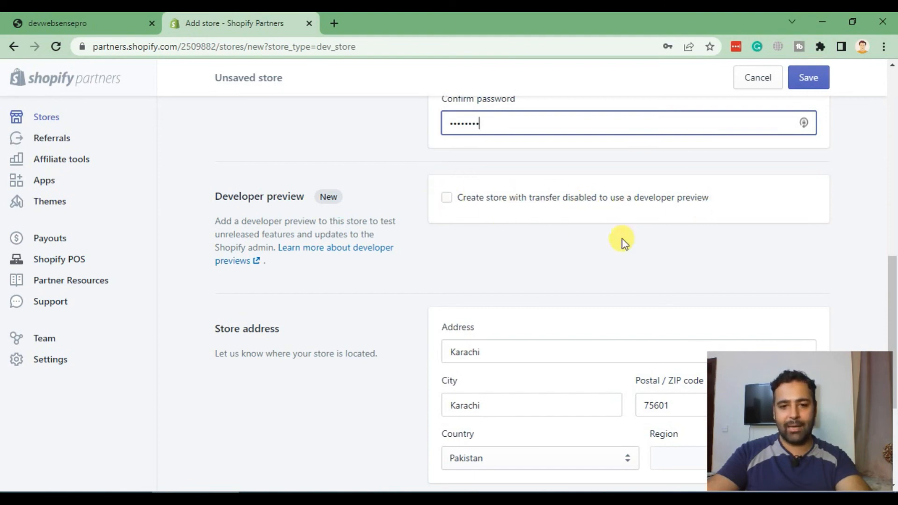
{"action": "scroll", "scroll_direction": "down", "scroll_amount": 3}
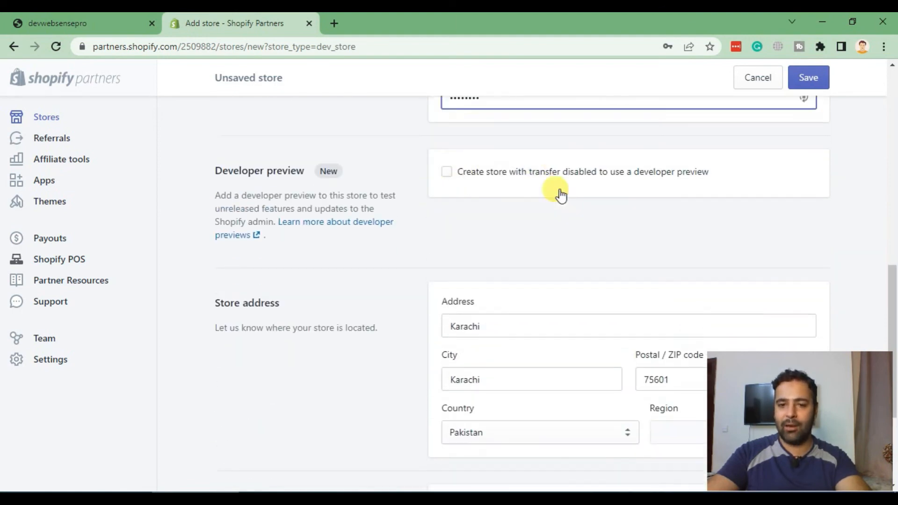
{"action": "scroll", "scroll_direction": "down", "scroll_amount": 3}
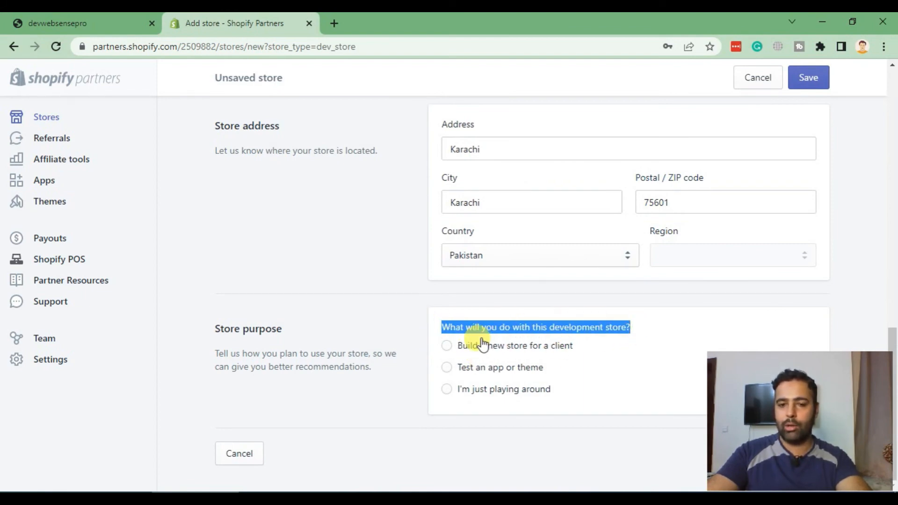
{"action": "mouse_move", "coordinate": [414, 422]}
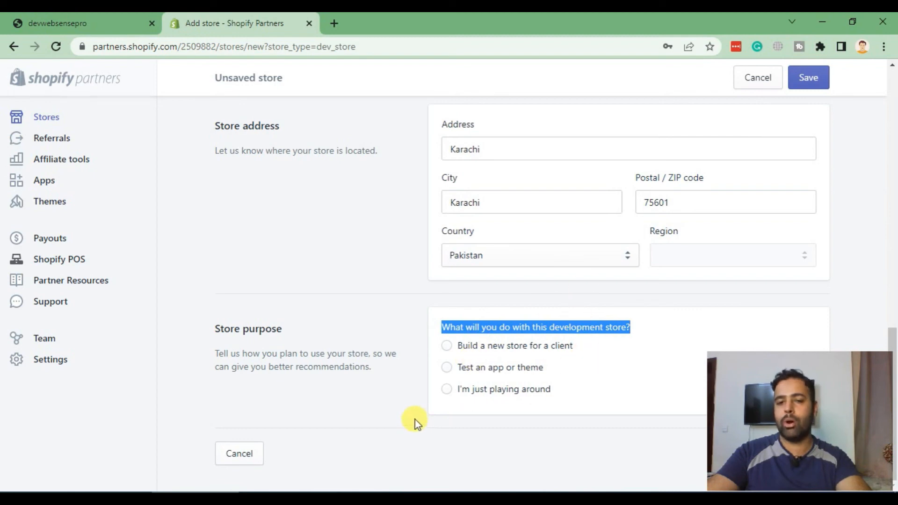
- Set the store purpose to "I'm just playing around"
{"action": "left_click", "coordinate": [446, 389]}
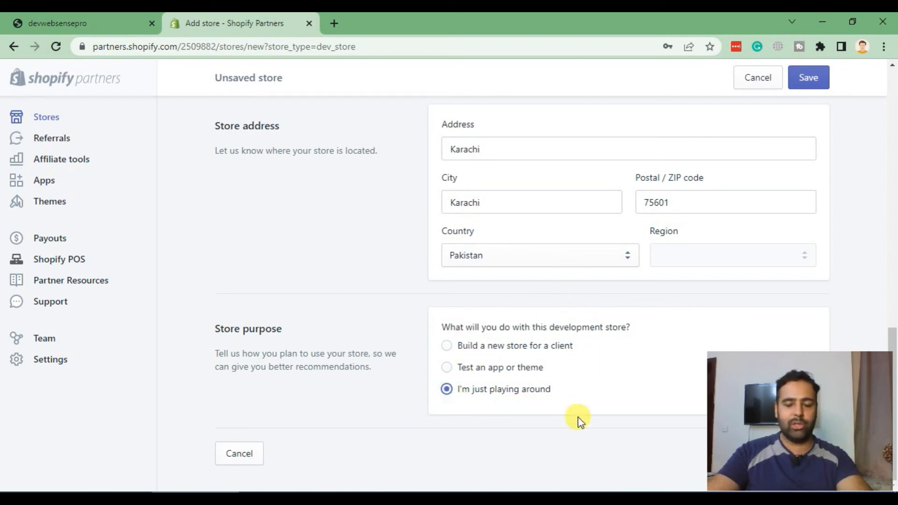
{"action": "mouse_move", "coordinate": [584, 375]}
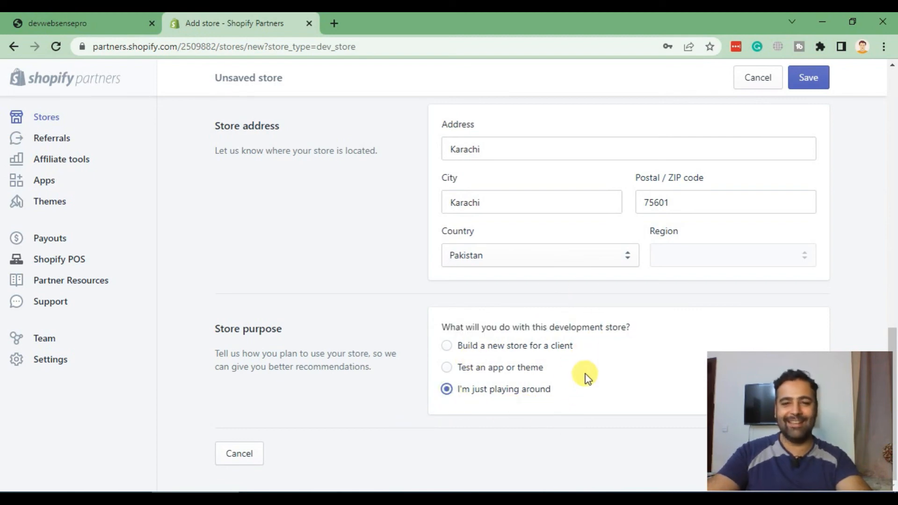
{"action": "scroll", "scroll_direction": "up", "scroll_amount": 3}
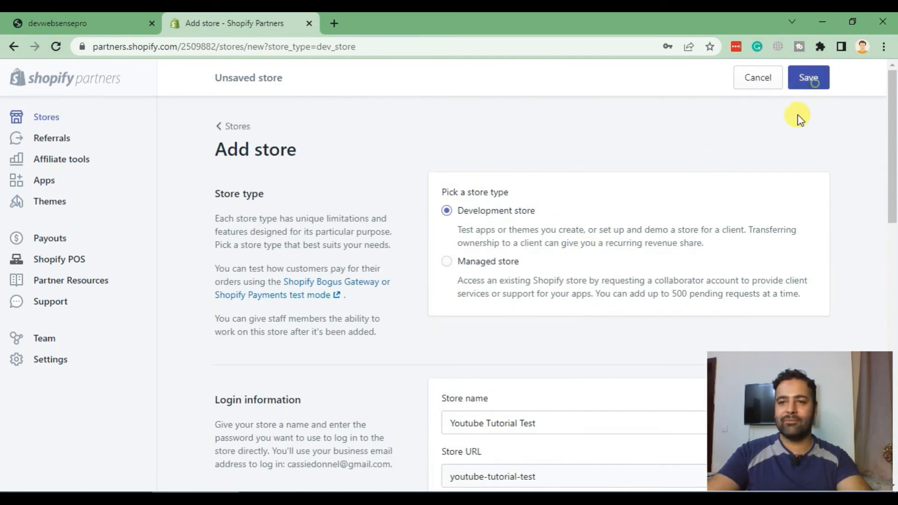
- Save the Add store form to create the Youtube Tutorial Test development store
{"action": "left_click", "coordinate": [808, 78]}
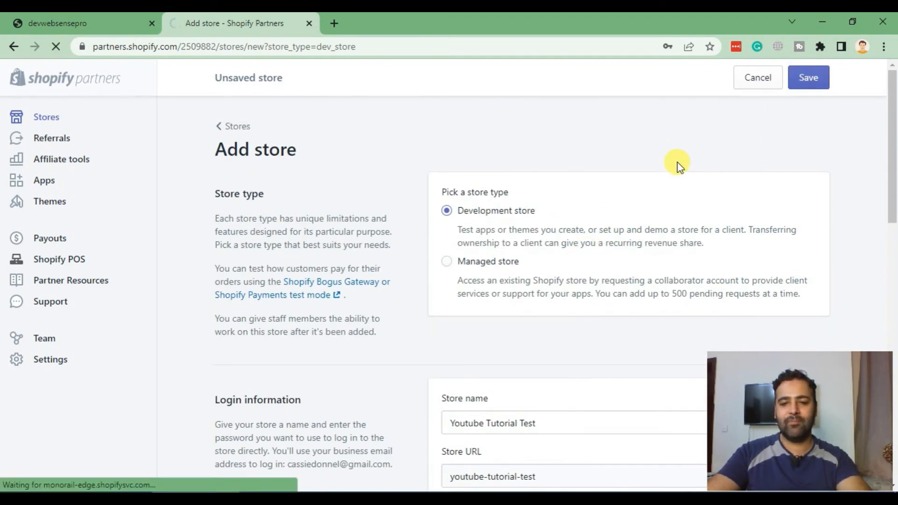
{"action": "left_click", "coordinate": [808, 77]}
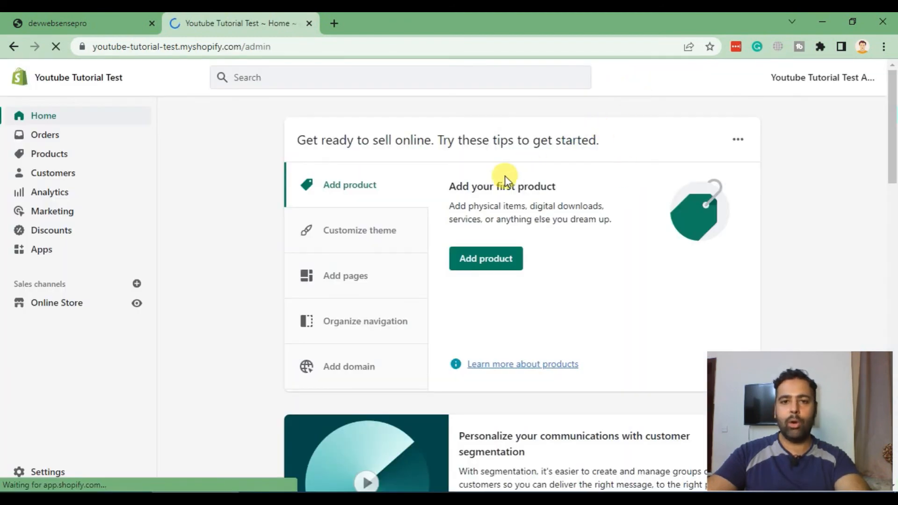
{"action": "mouse_move", "coordinate": [305, 180]}
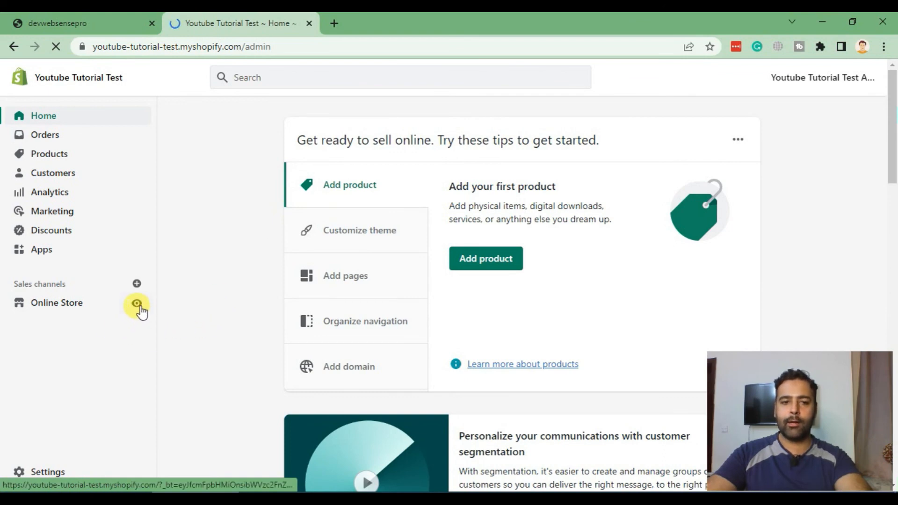
- Preview the online store in a new tab showing 'Shop has no theme', then return to admin home
{"action": "left_click", "coordinate": [137, 302]}
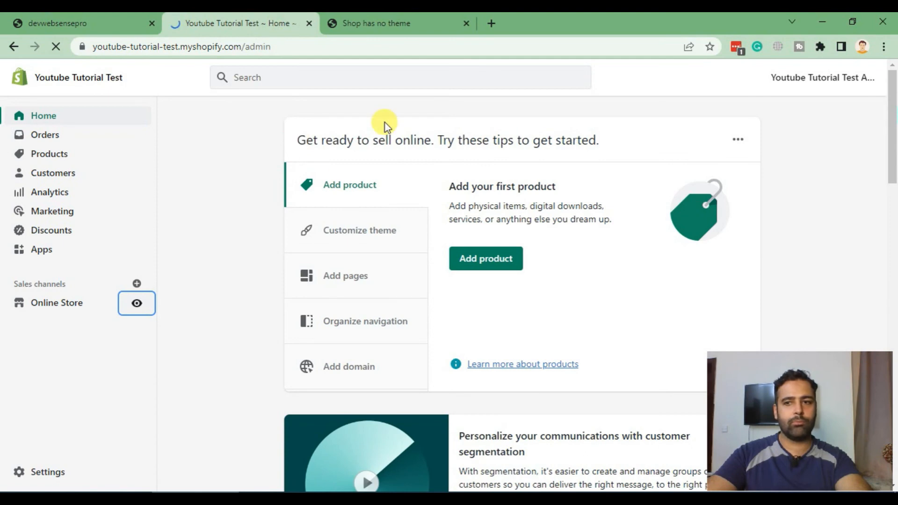
{"action": "scroll", "scroll_direction": "down", "scroll_amount": 3}
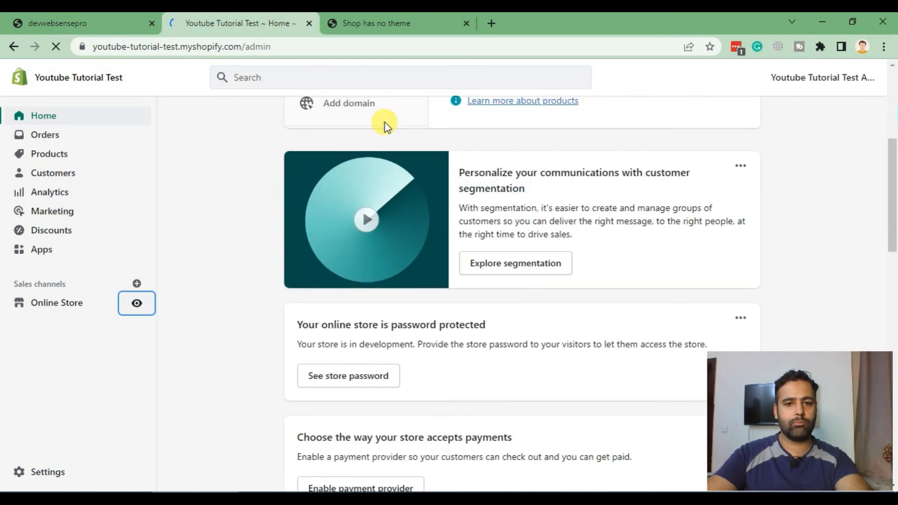
{"action": "scroll", "scroll_direction": "up", "scroll_amount": 3}
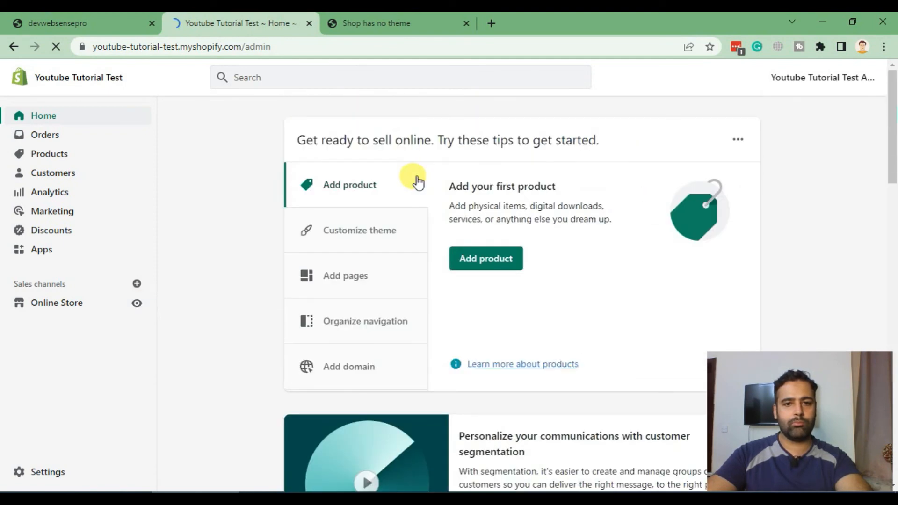
{"action": "left_click", "coordinate": [376, 23]}
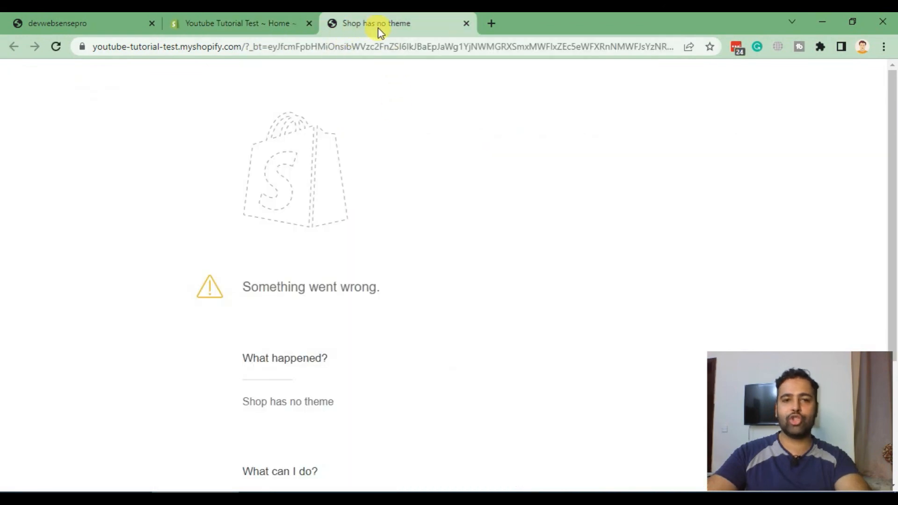
{"action": "left_click", "coordinate": [240, 23]}
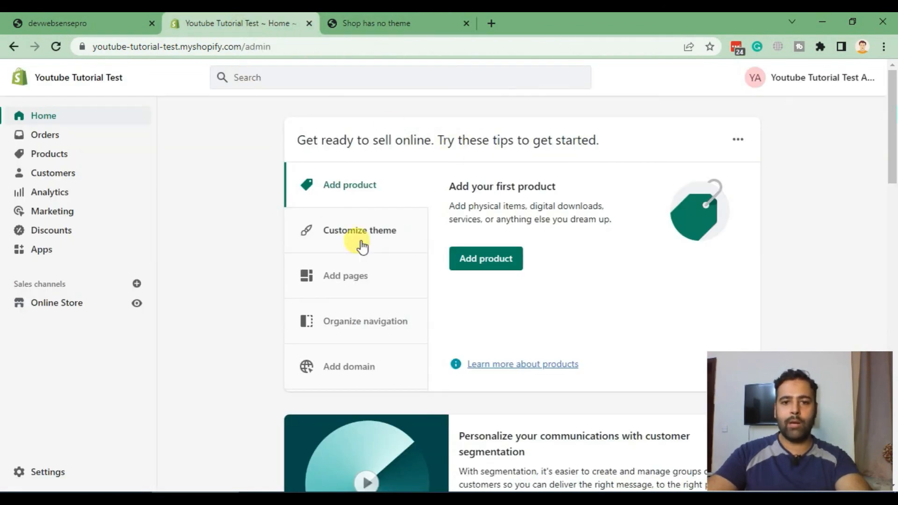
{"action": "mouse_move", "coordinate": [278, 222]}
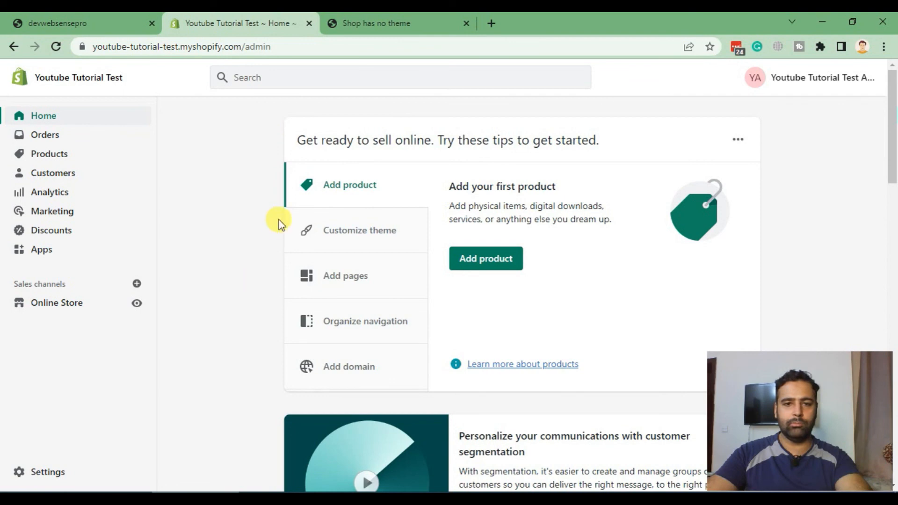
{"action": "mouse_move", "coordinate": [57, 302]}
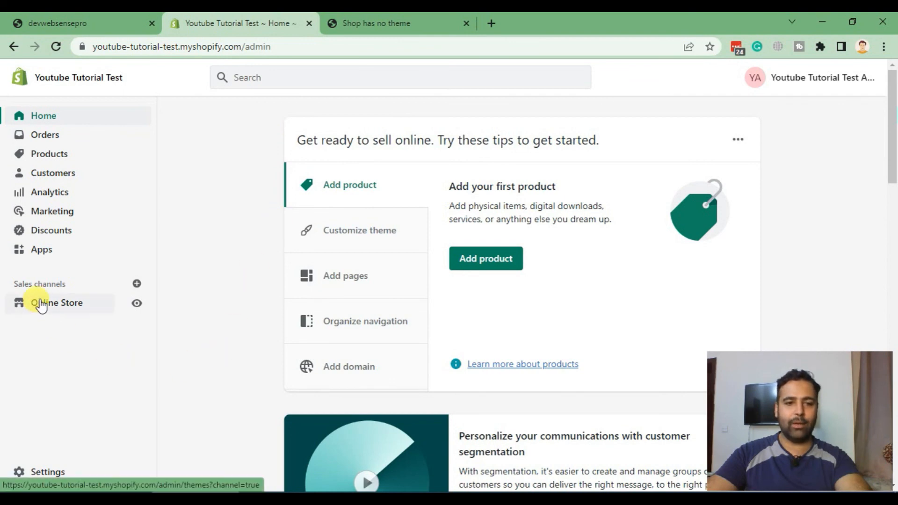
- Show the Themes page with Dawn as current theme and view the live storefront
{"action": "left_click", "coordinate": [57, 302]}
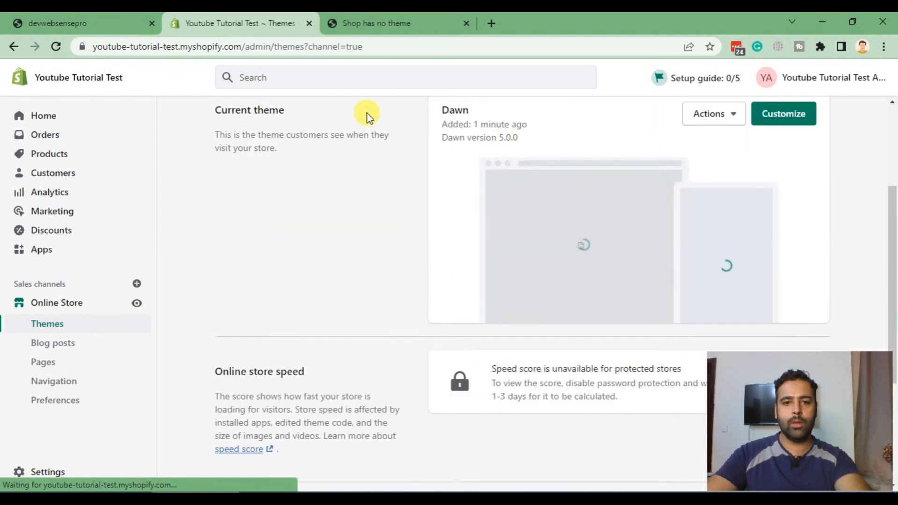
{"action": "scroll", "scroll_direction": "up", "scroll_amount": 3}
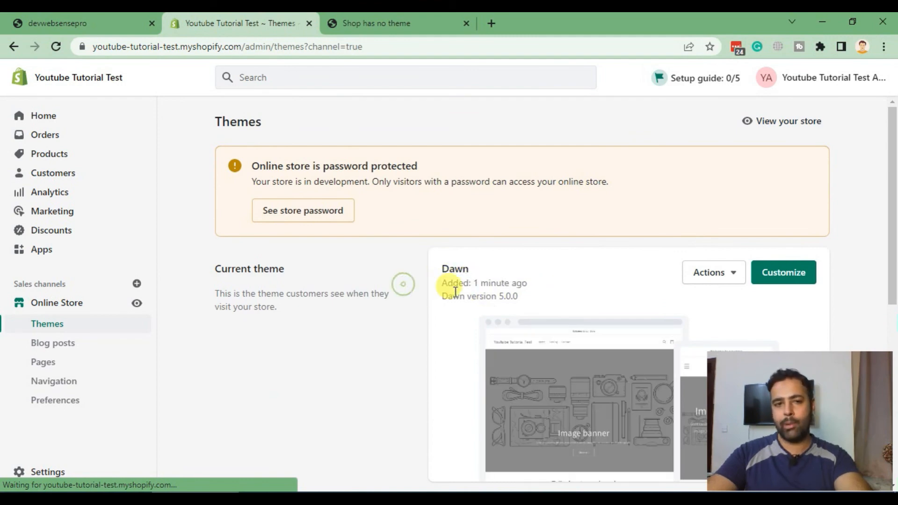
{"action": "mouse_move", "coordinate": [417, 249]}
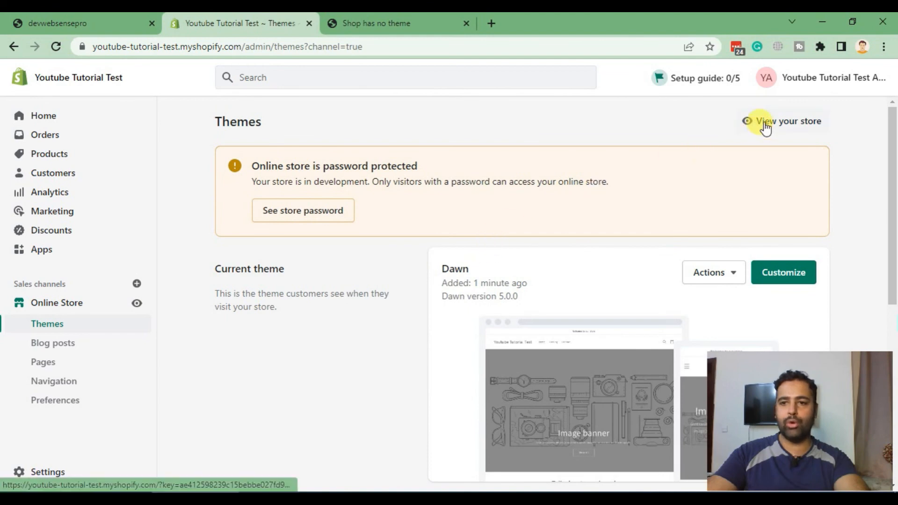
{"action": "left_click", "coordinate": [787, 121]}
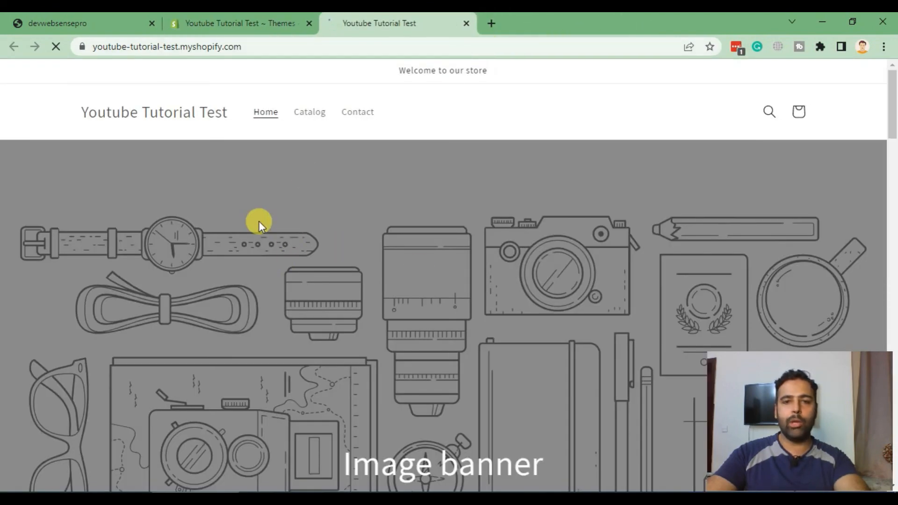
- Look over the Dawn storefront home page with its image banner and password notice
{"action": "scroll", "scroll_direction": "down", "scroll_amount": 3}
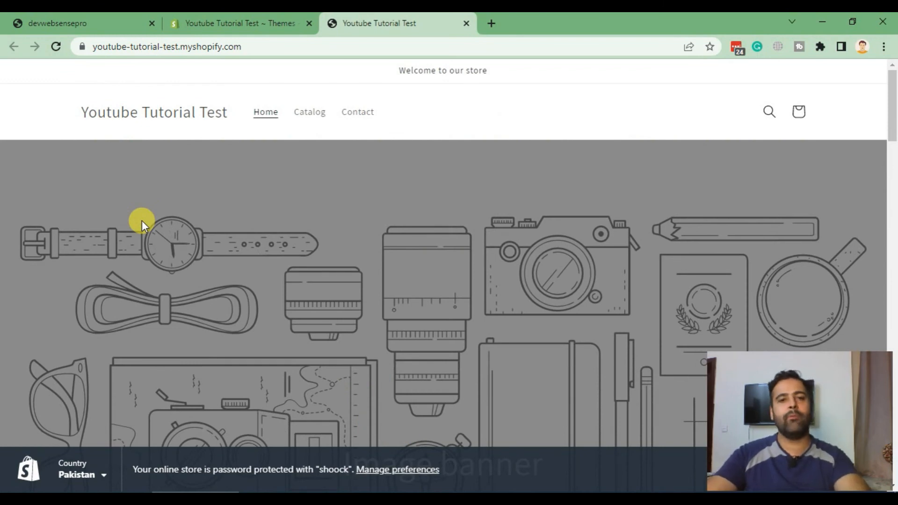
{"action": "mouse_move", "coordinate": [153, 237]}
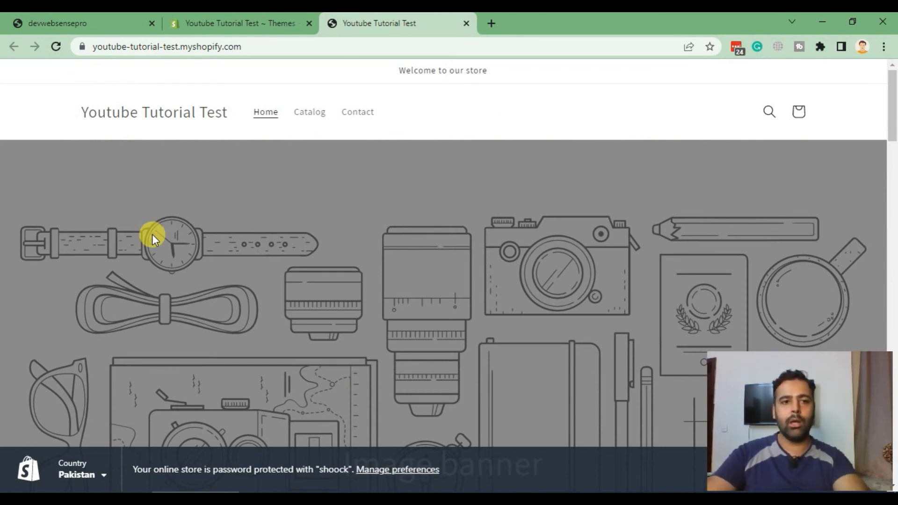